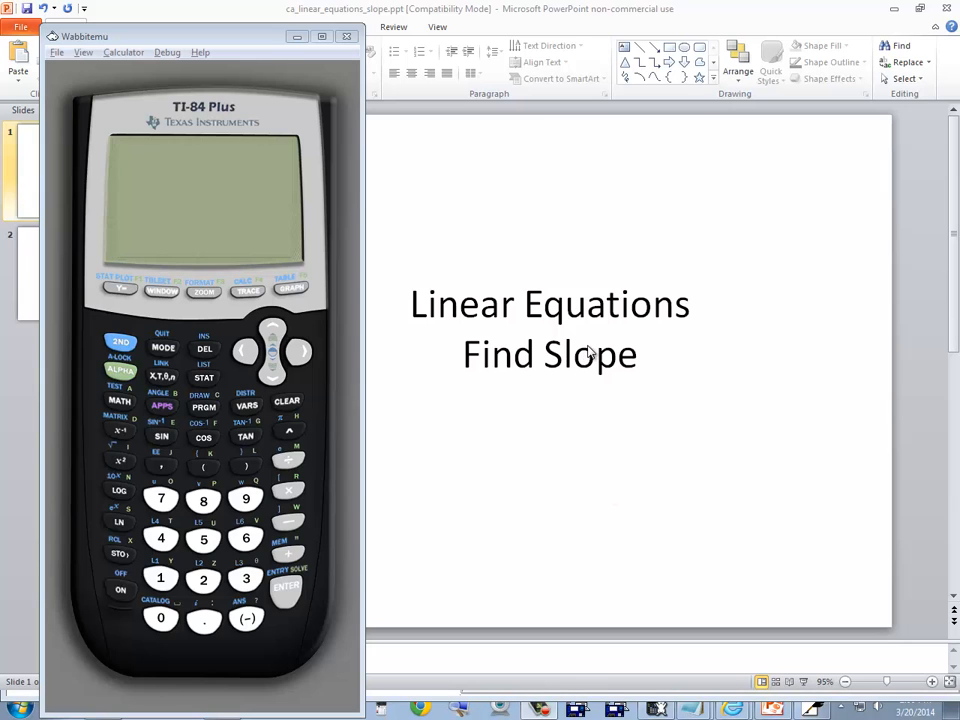
Minimize the calculator and show slide 2 with the Find the slope problem for (8,2) and (14,5)
{"action": "left_click", "coordinate": [346, 36]}
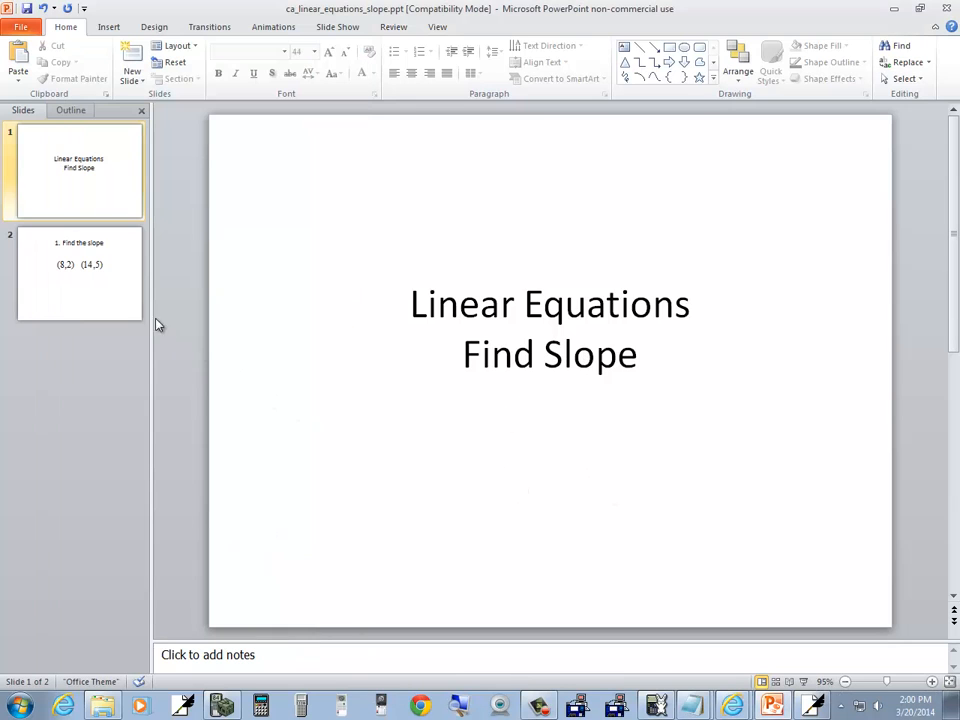
{"action": "left_click", "coordinate": [80, 274]}
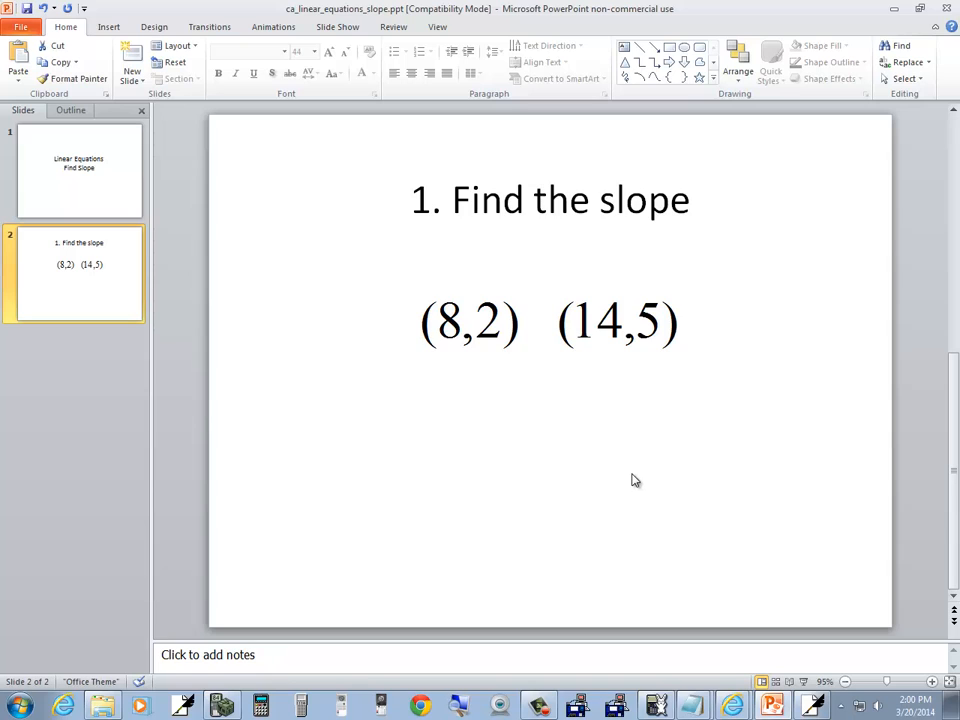
{"action": "mouse_move", "coordinate": [458, 704]}
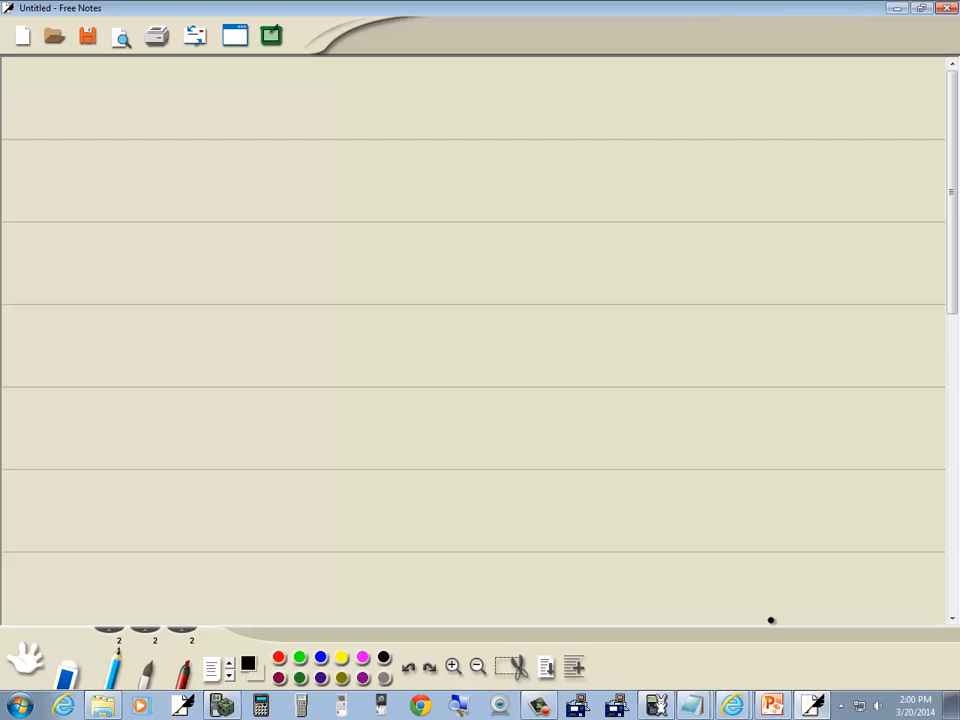
Handwrite the points (8,2) and (14,5) on the blank notes page with the pen
{"action": "left_click", "coordinate": [772, 706]}
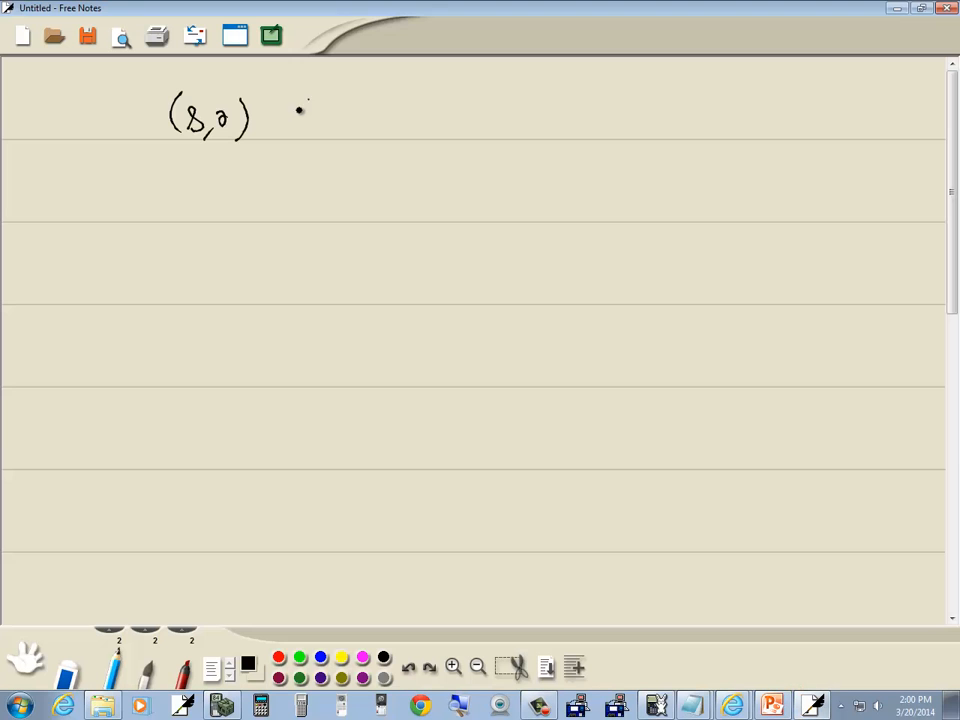
{"action": "left_click_drag", "start_coordinate": [300, 104], "coordinate": [356, 130]}
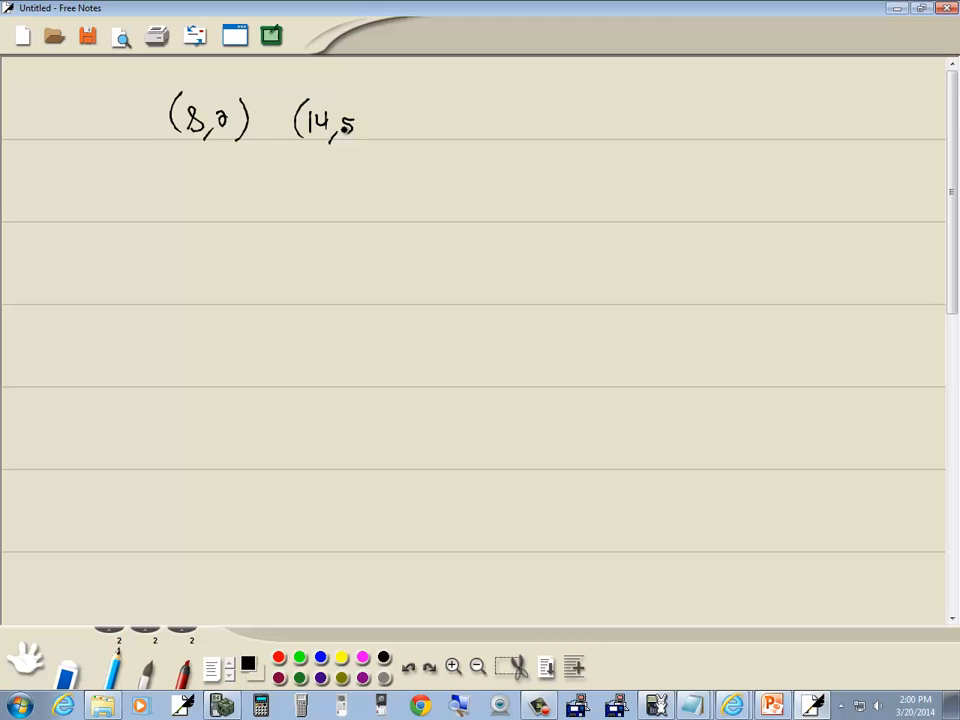
{"action": "left_click_drag", "start_coordinate": [360, 124], "coordinate": [368, 130]}
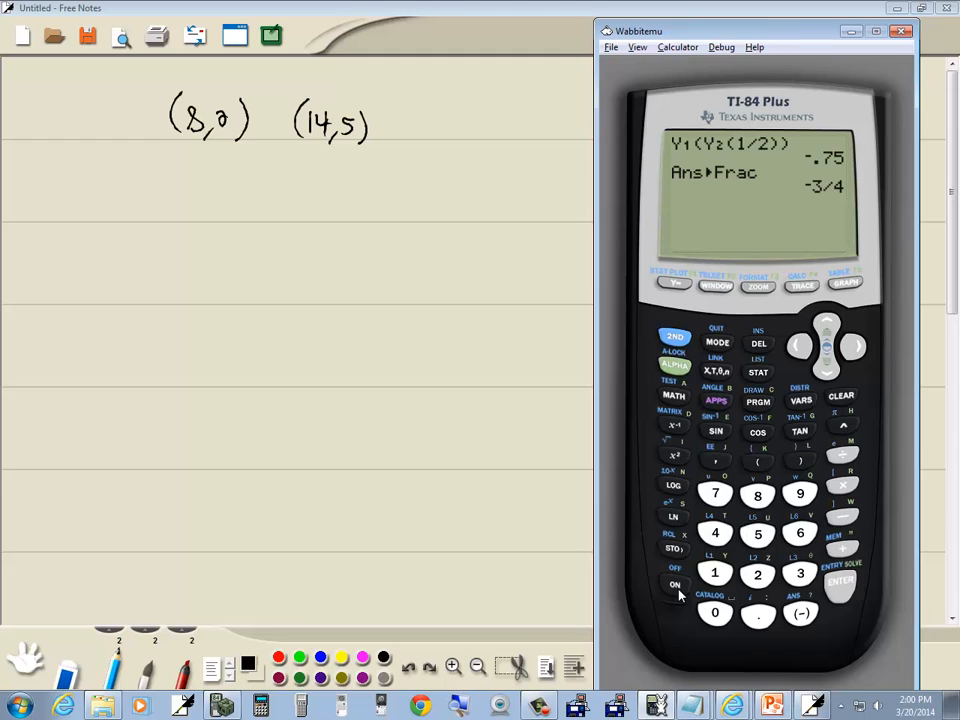
Clear the home screen and enter the STAT list editor via 1:Edit
{"action": "left_click", "coordinate": [840, 396]}
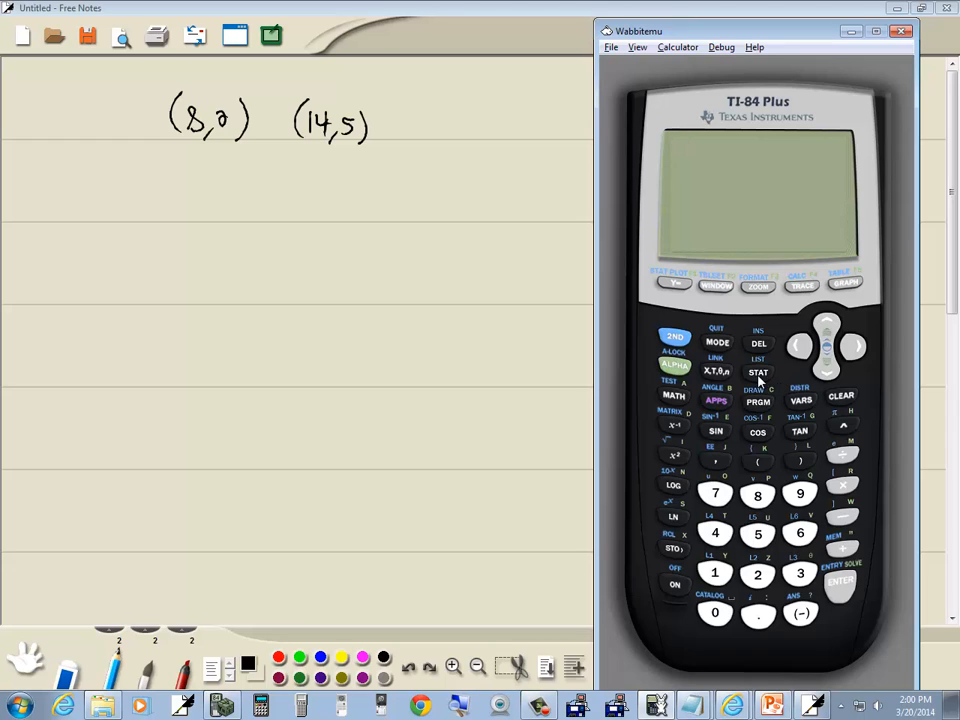
{"action": "left_click", "coordinate": [758, 374]}
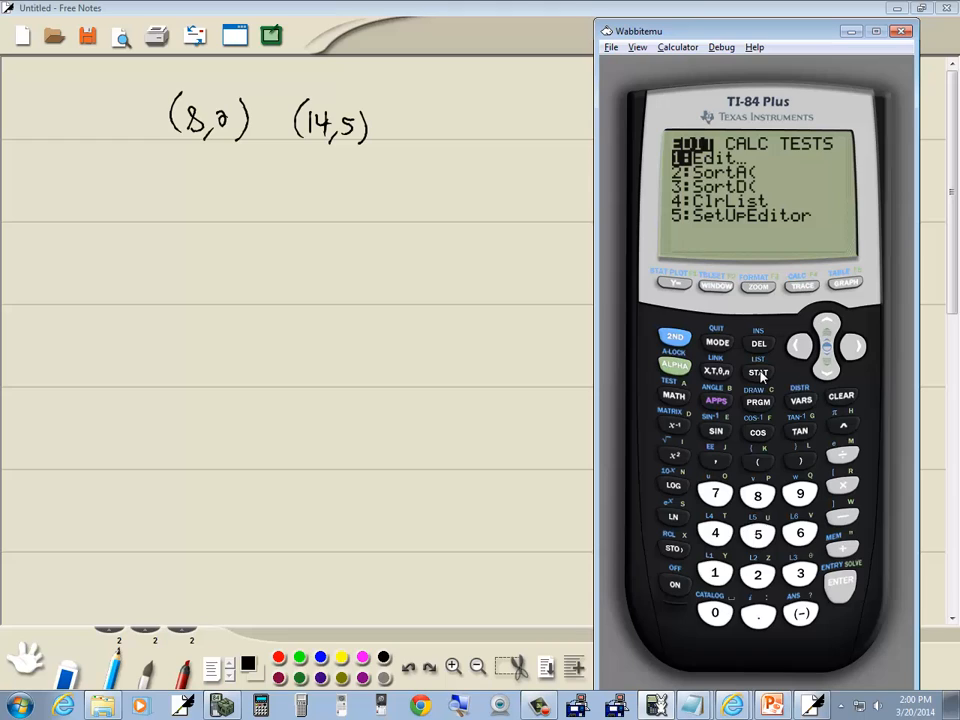
{"action": "mouse_move", "coordinate": [736, 198]}
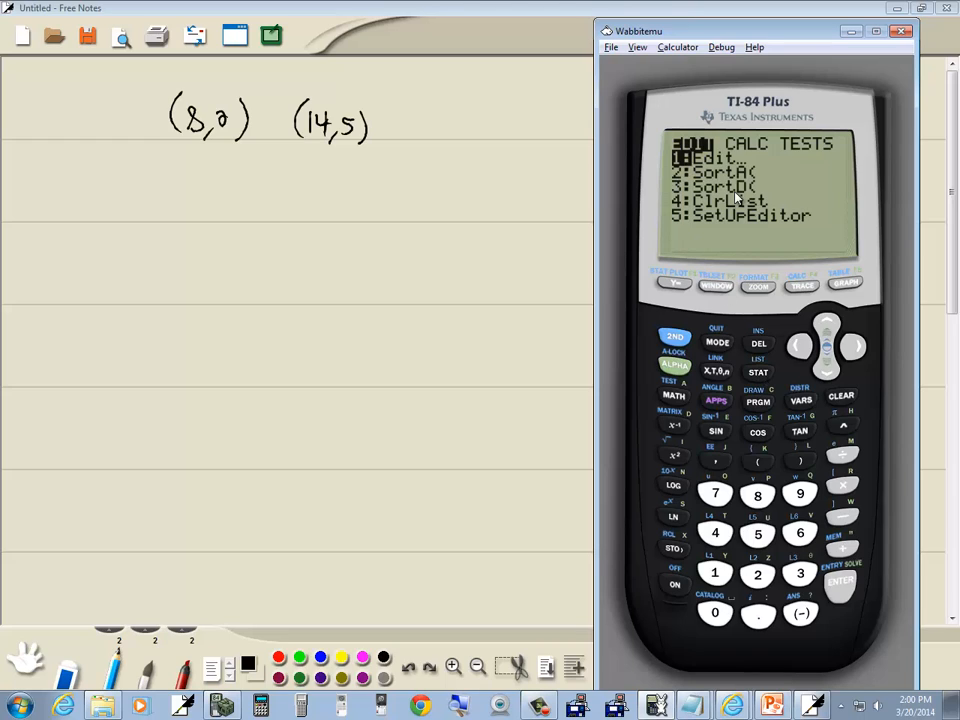
{"action": "left_click", "coordinate": [840, 584]}
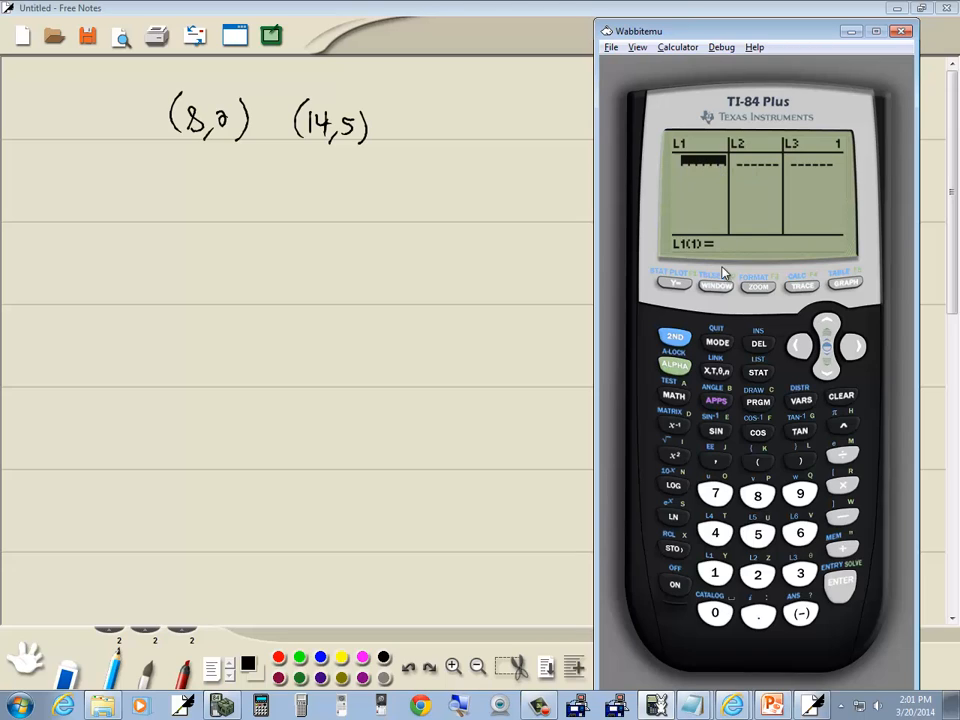
{"action": "left_click", "coordinate": [758, 494]}
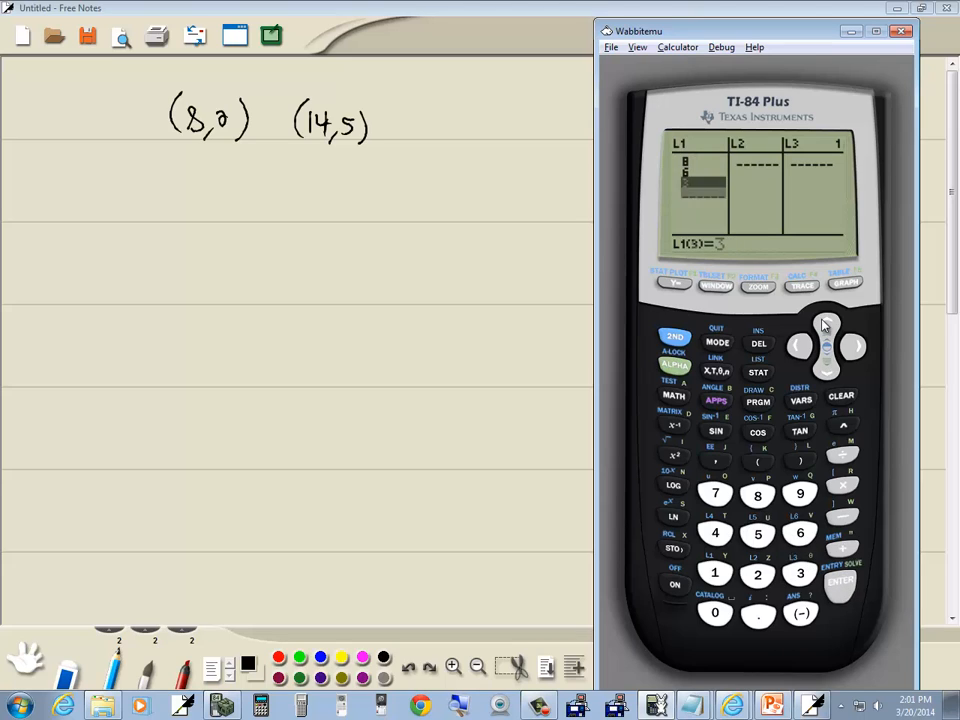
Move to the L1 heading and clear its old values so L1 is empty
{"action": "left_click", "coordinate": [824, 330]}
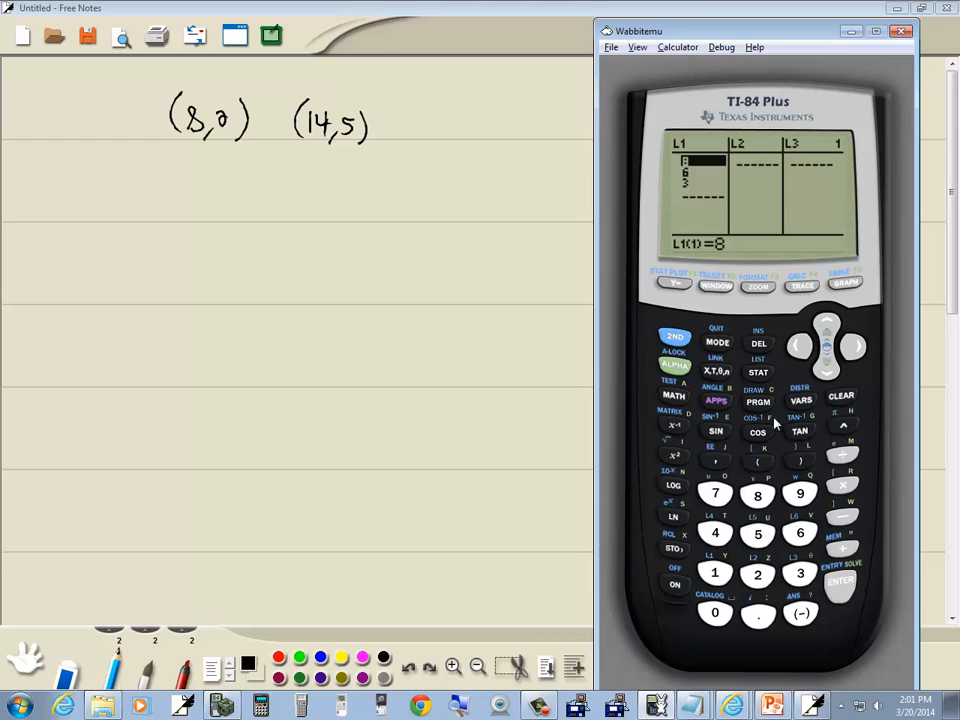
{"action": "mouse_move", "coordinate": [702, 178]}
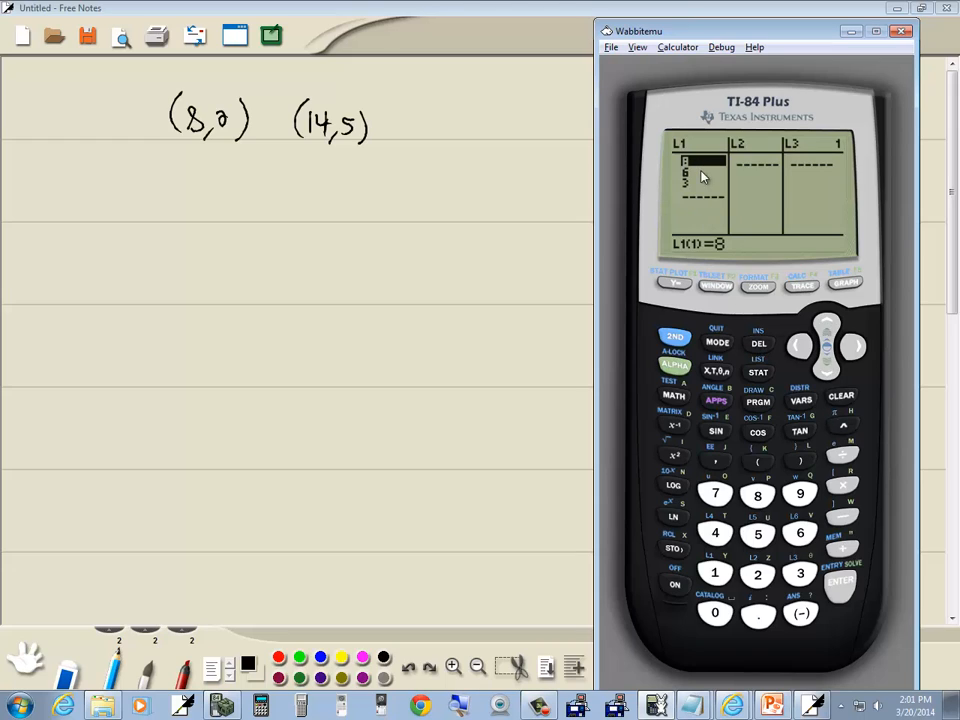
{"action": "left_click", "coordinate": [758, 344]}
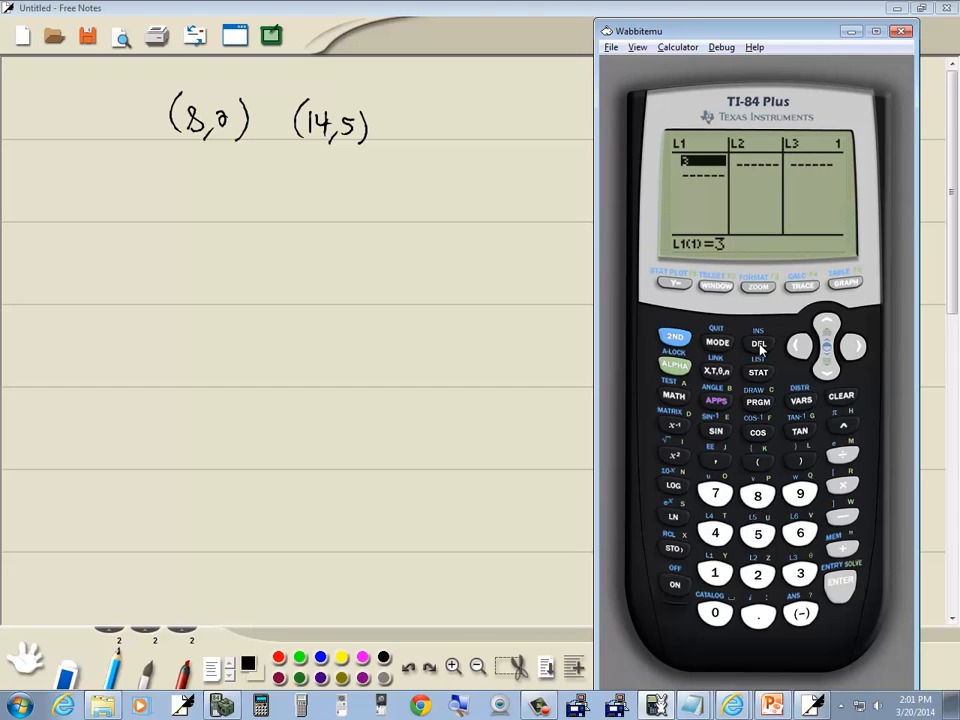
{"action": "left_click", "coordinate": [758, 342]}
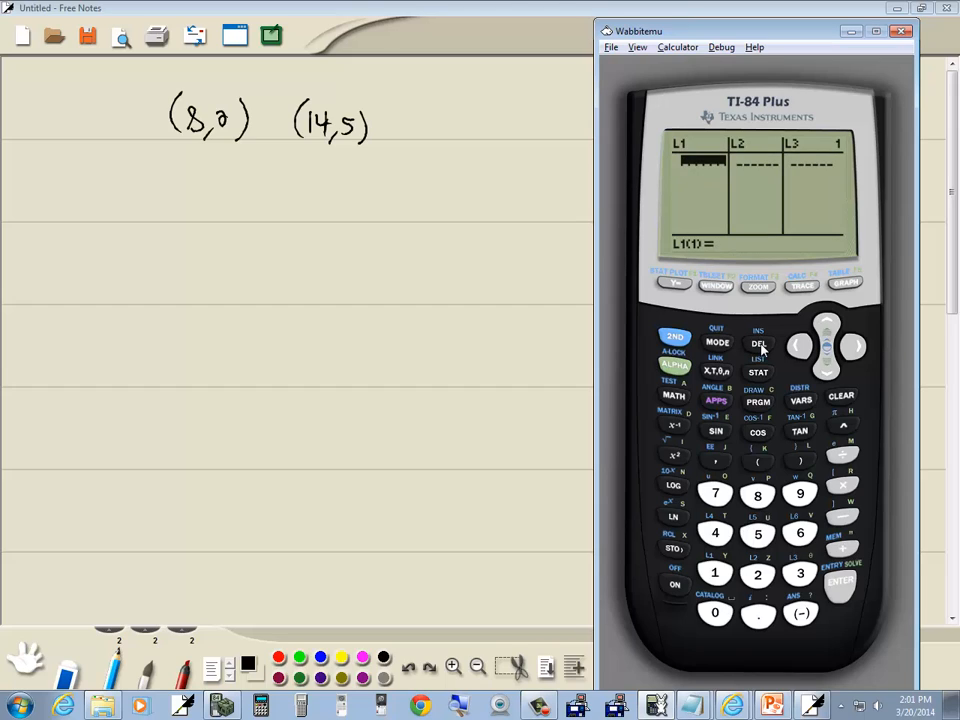
{"action": "mouse_move", "coordinate": [822, 328]}
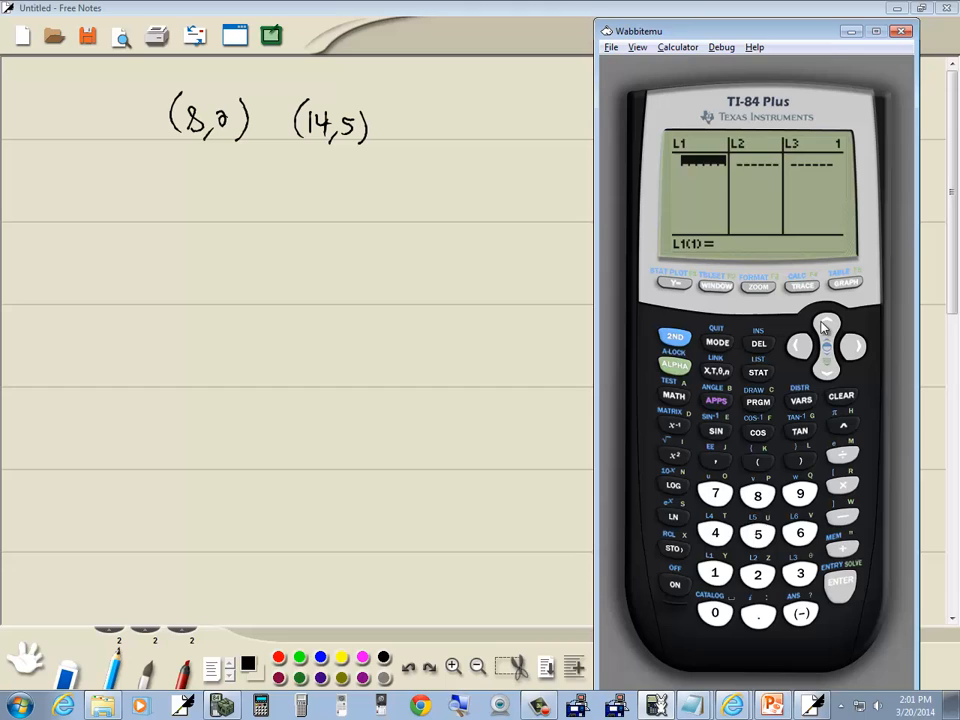
{"action": "mouse_move", "coordinate": [830, 324]}
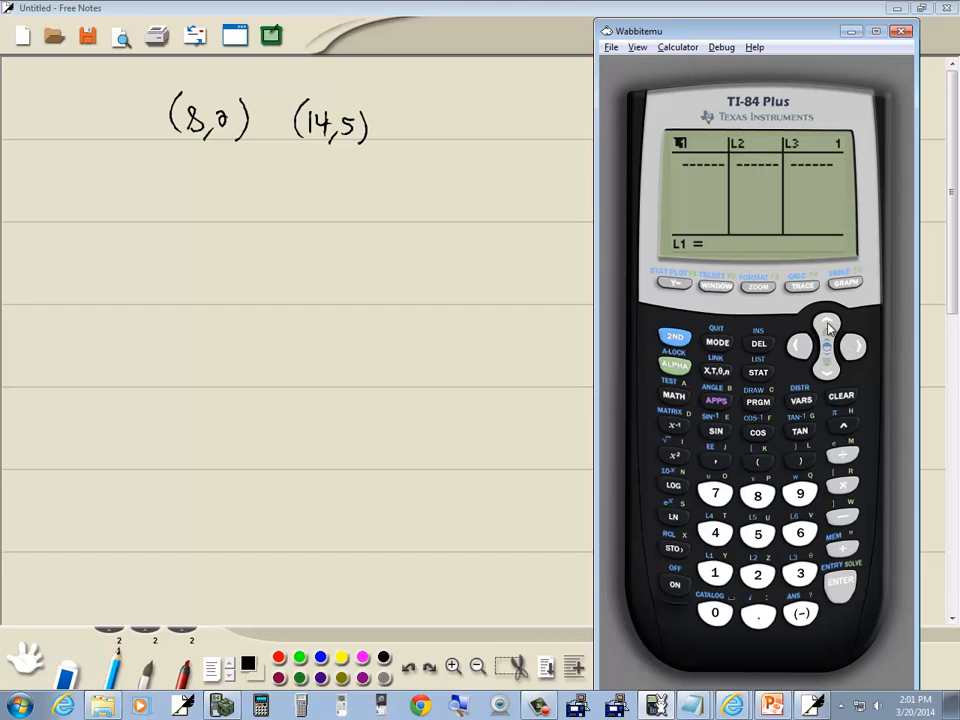
{"action": "mouse_move", "coordinate": [698, 150]}
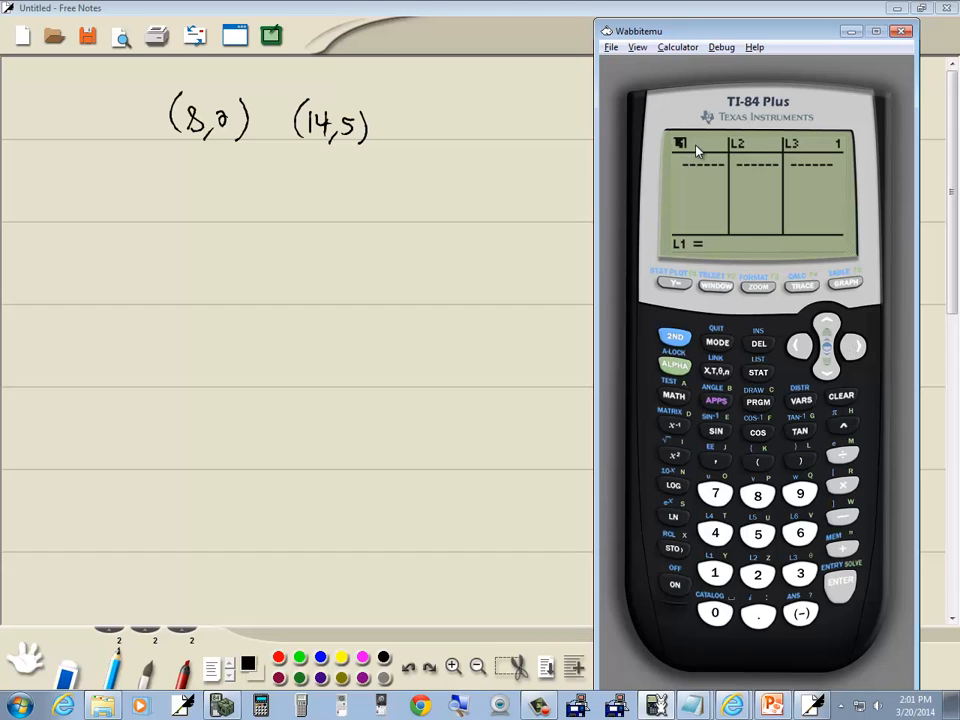
{"action": "mouse_move", "coordinate": [790, 370]}
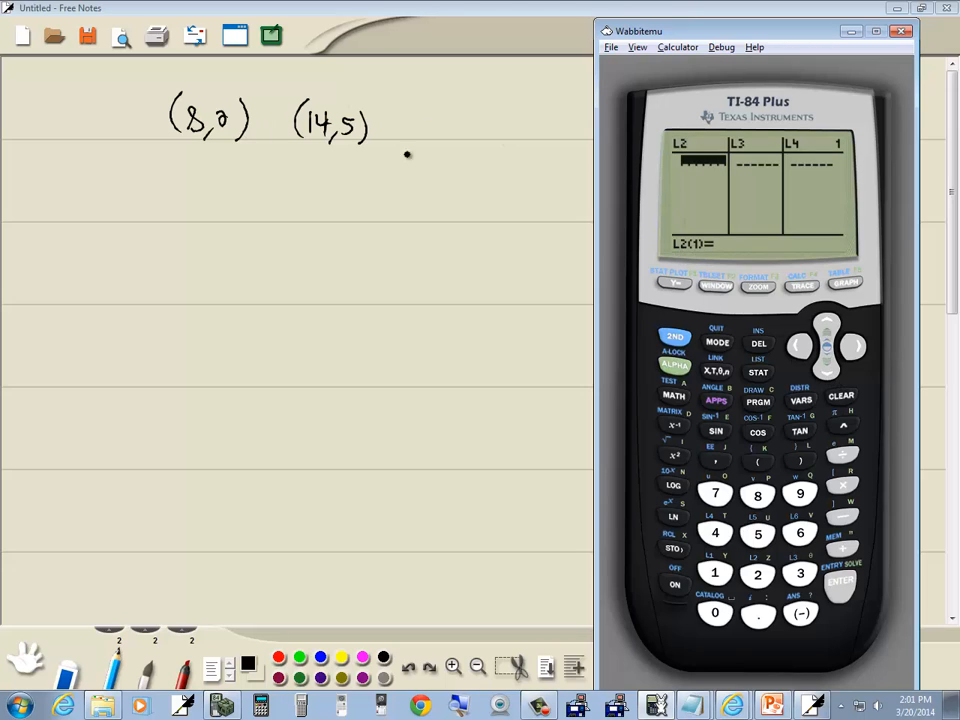
{"action": "mouse_move", "coordinate": [652, 176]}
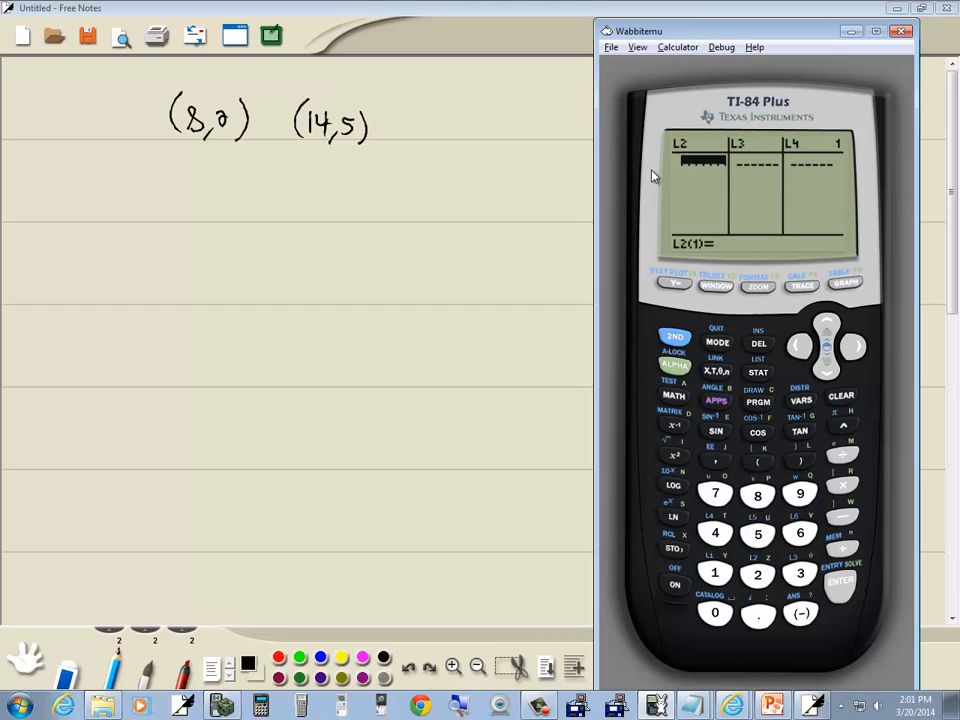
{"action": "mouse_move", "coordinate": [804, 336]}
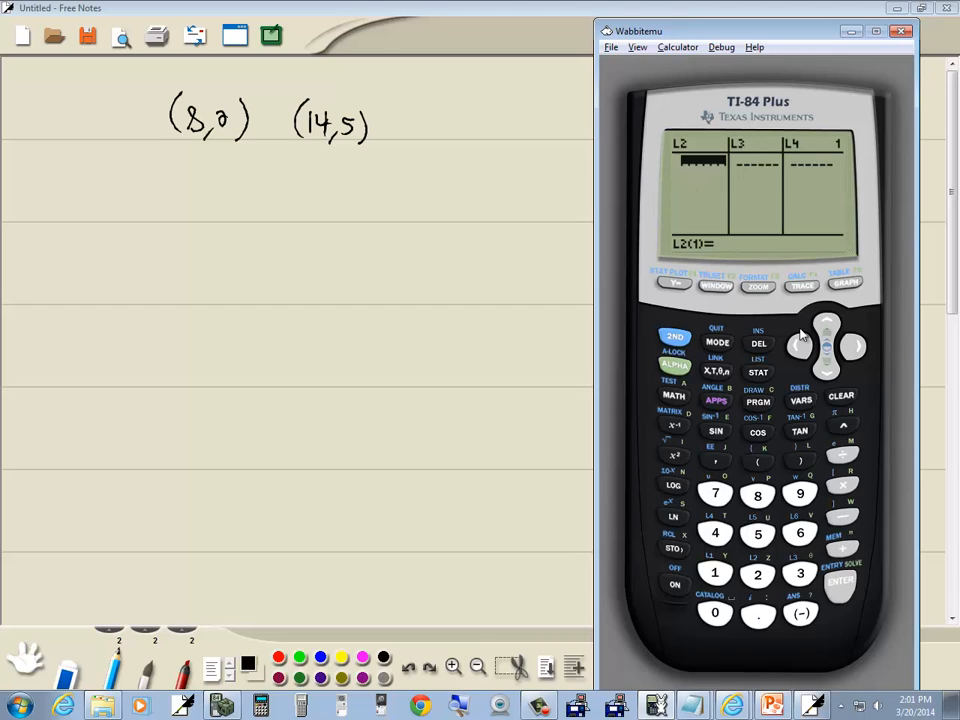
{"action": "mouse_move", "coordinate": [712, 280]}
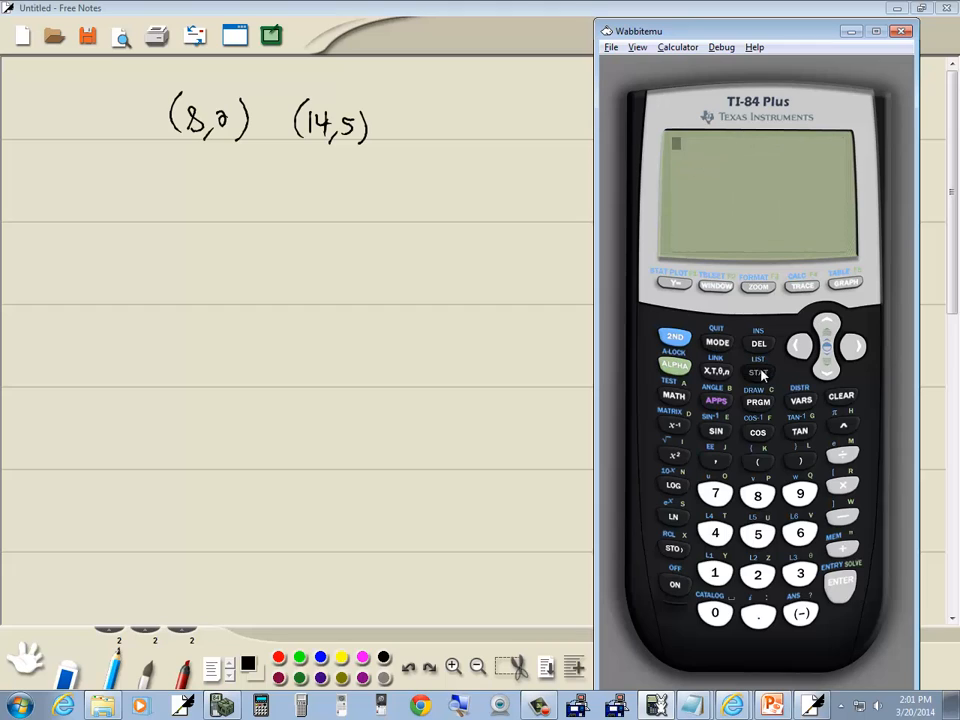
Move up onto the L2 column header at the top of the first list
{"action": "left_click", "coordinate": [758, 372]}
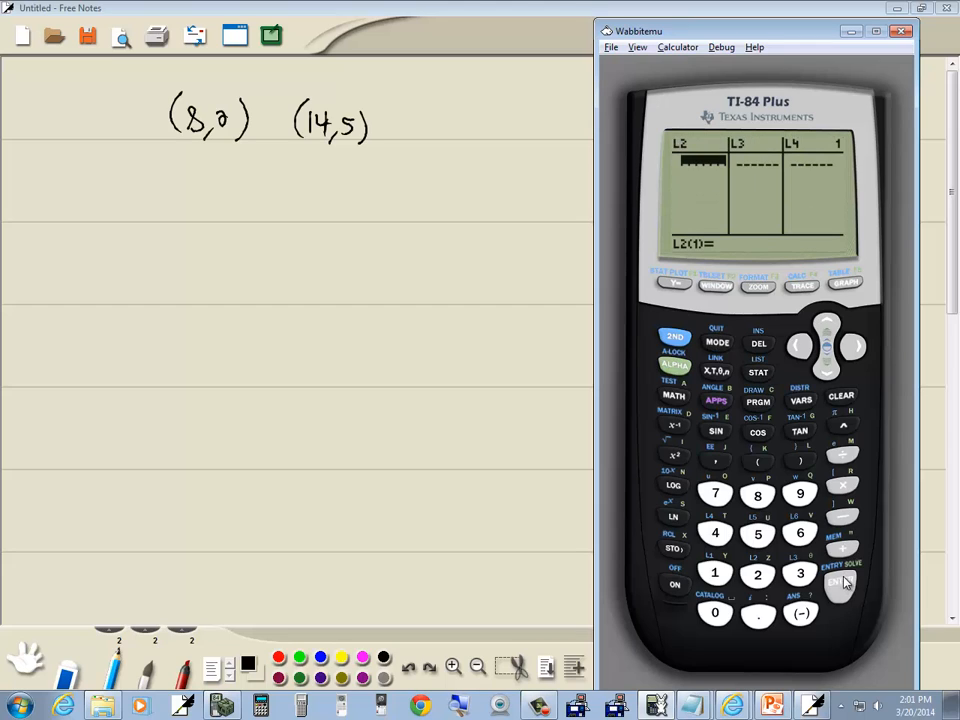
{"action": "mouse_move", "coordinate": [828, 322]}
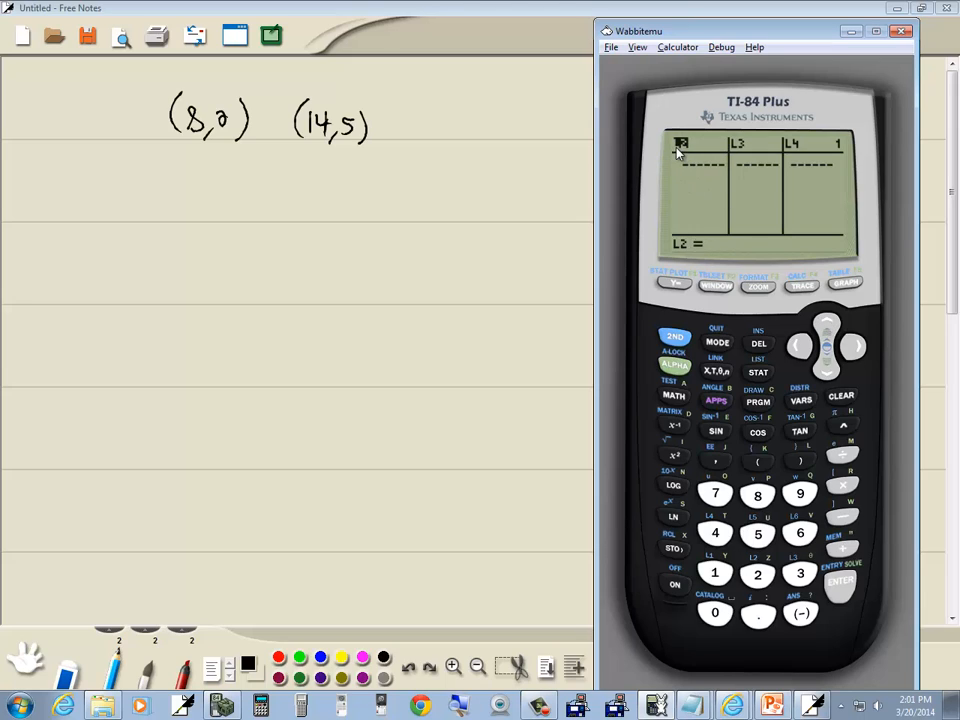
Insert a list named L1 ahead of L2 and move down to its first entry
{"action": "left_click", "coordinate": [676, 336]}
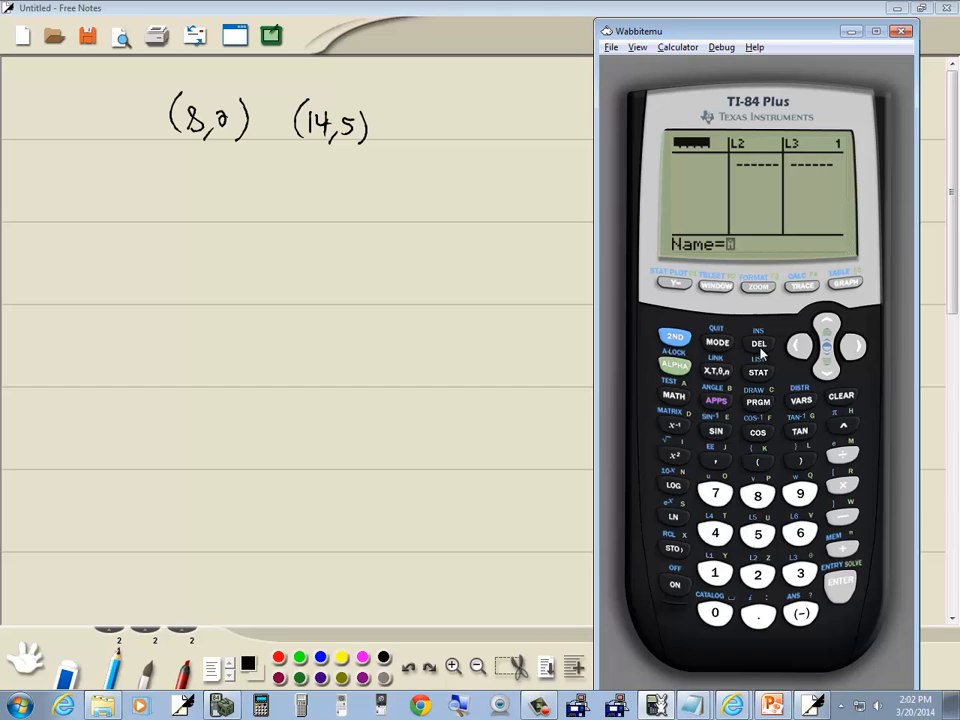
{"action": "left_click", "coordinate": [676, 336]}
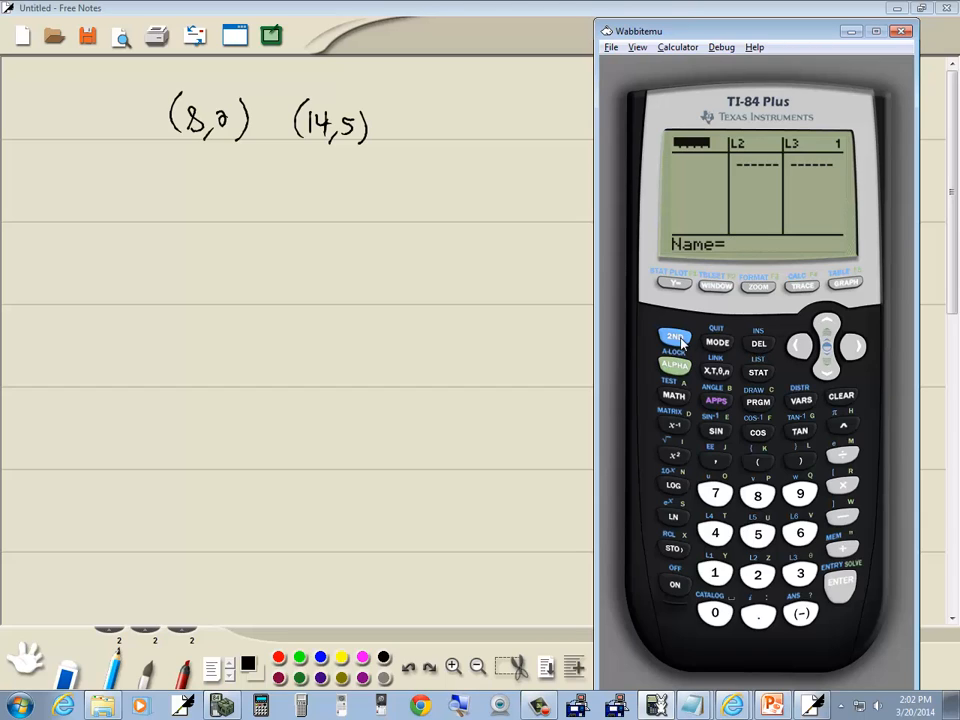
{"action": "mouse_move", "coordinate": [776, 548]}
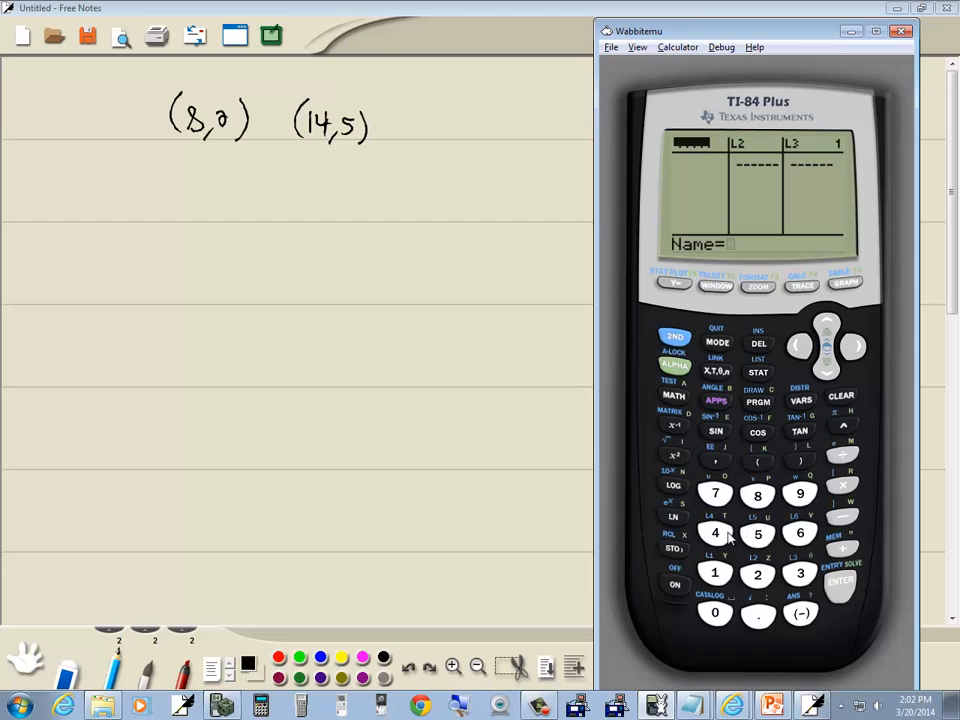
{"action": "left_click", "coordinate": [800, 572]}
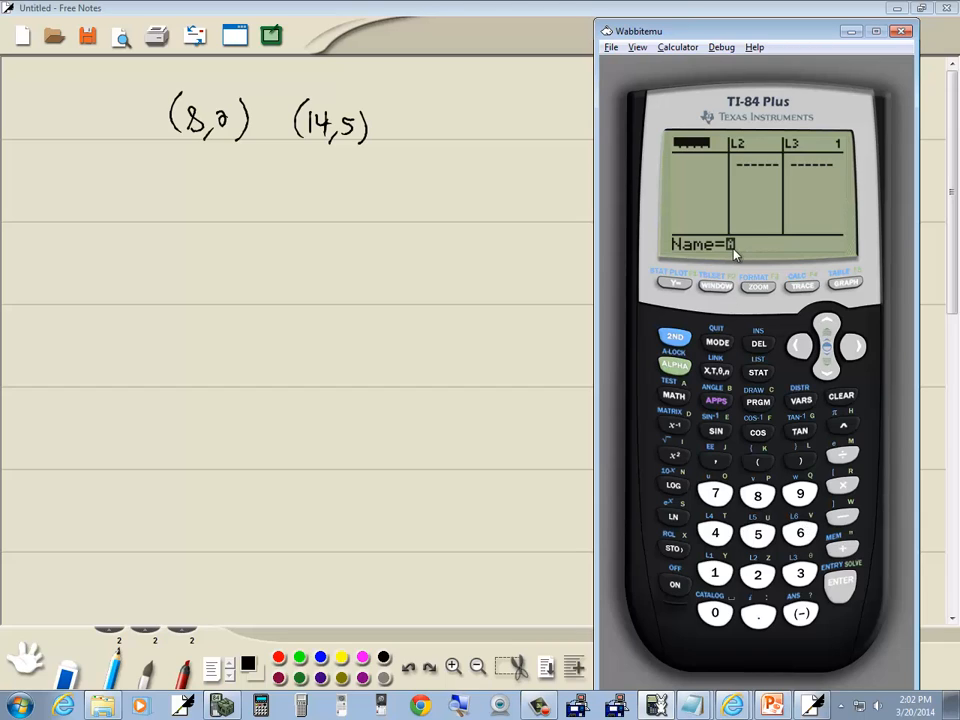
{"action": "left_click", "coordinate": [676, 336]}
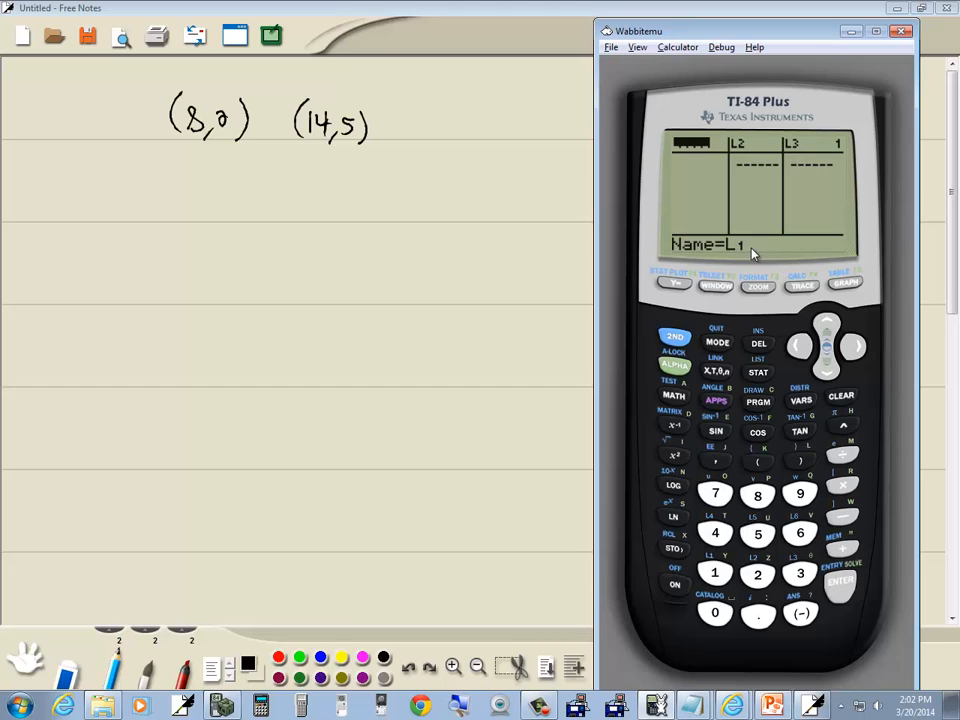
{"action": "left_click", "coordinate": [840, 584]}
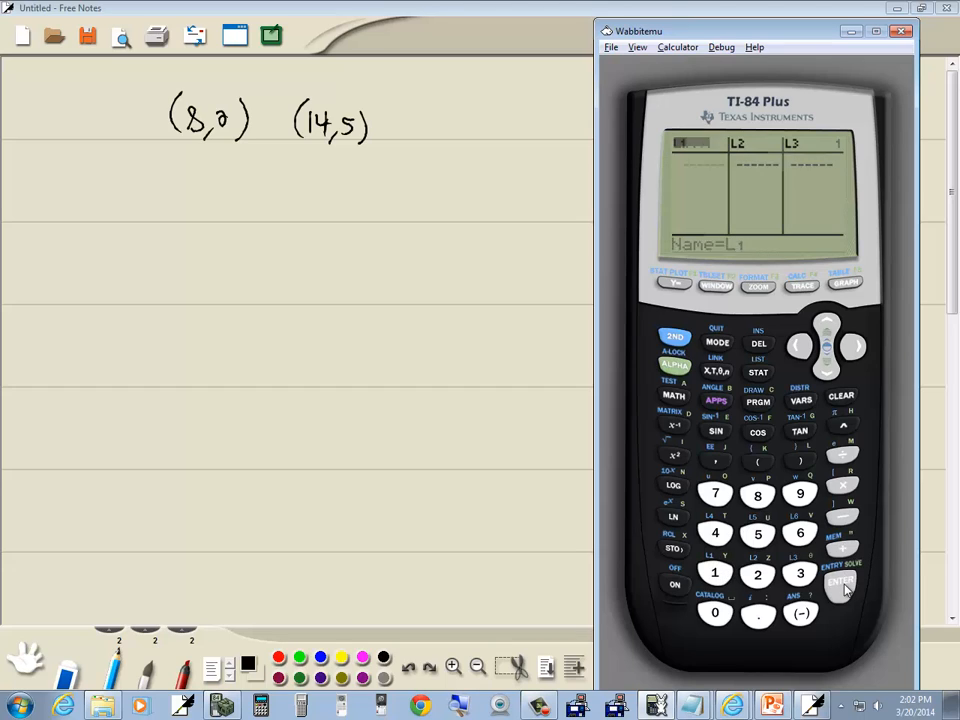
{"action": "left_click", "coordinate": [840, 584]}
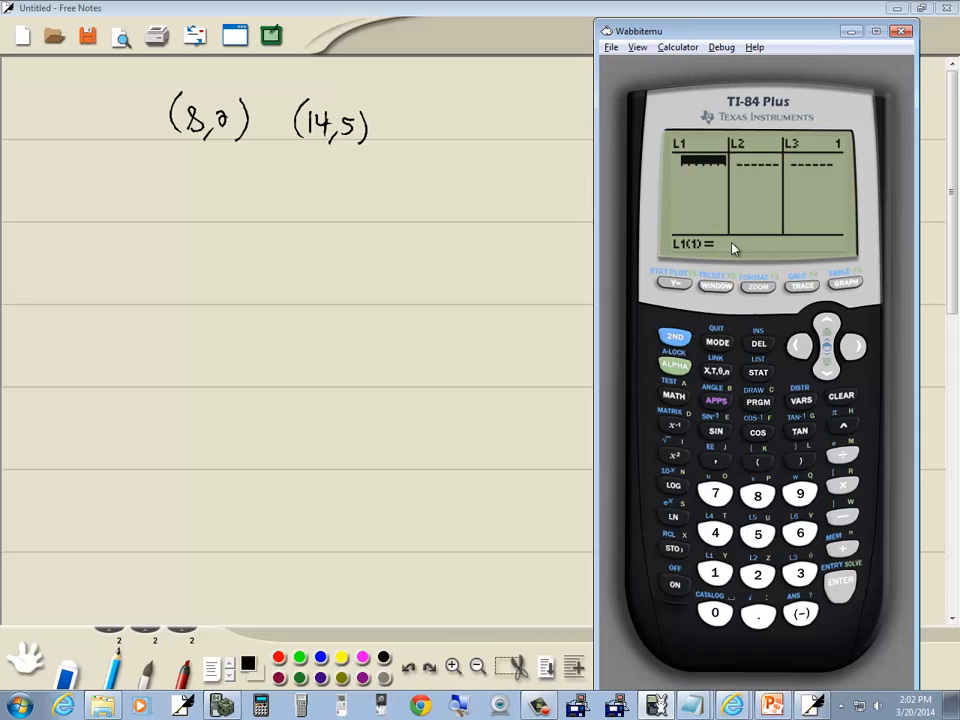
{"action": "mouse_move", "coordinate": [708, 222]}
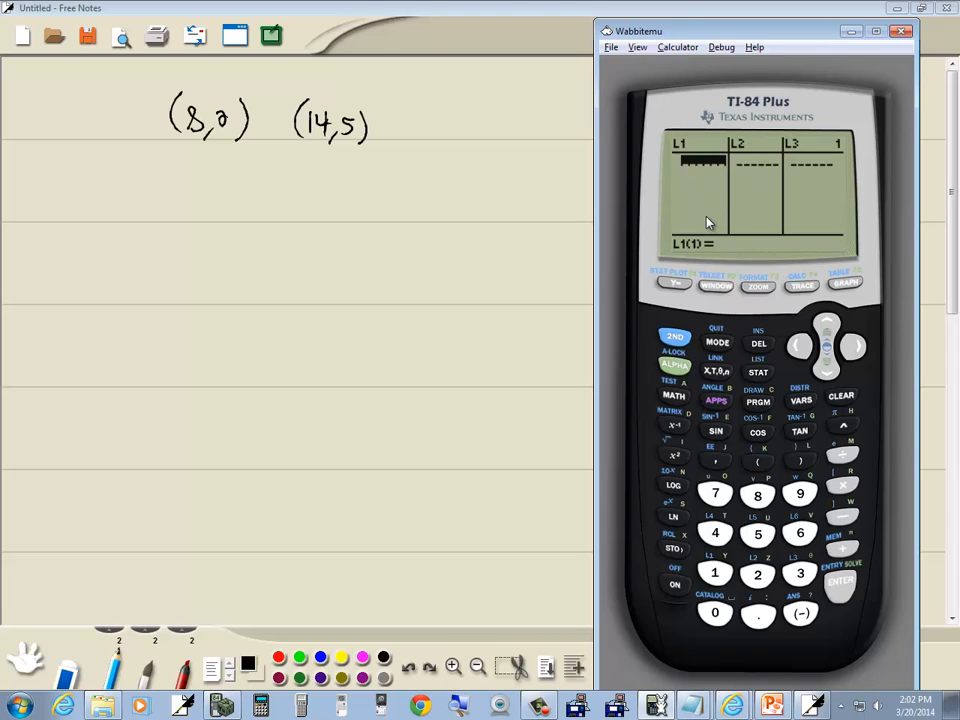
{"action": "mouse_move", "coordinate": [700, 200]}
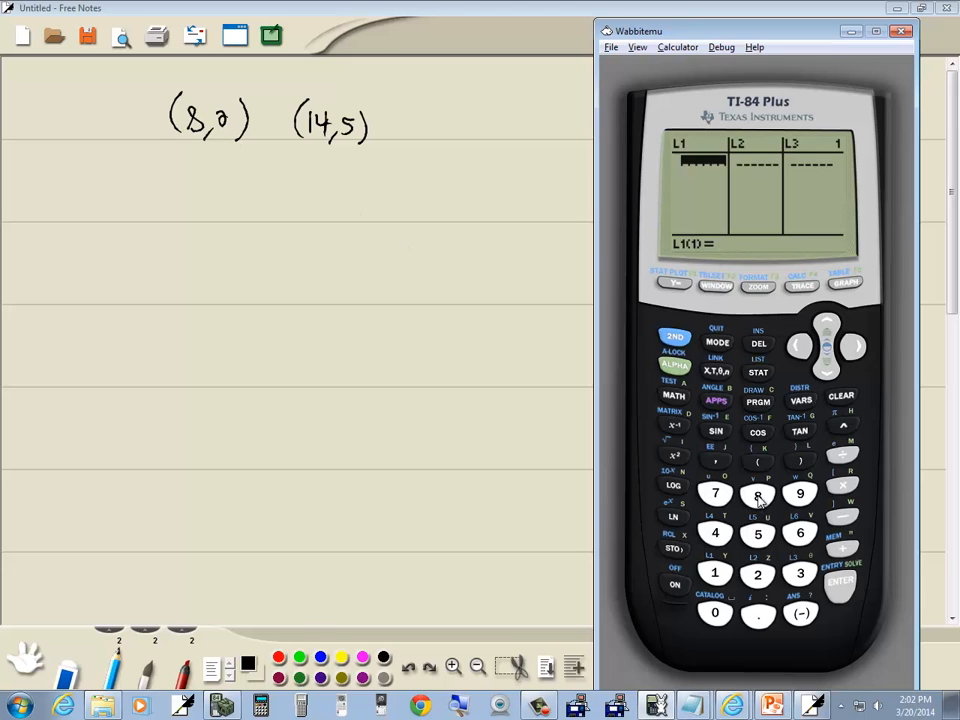
Store x-values 8 and 14 in L1 and y-values 2 and 5 in L2
{"action": "left_click", "coordinate": [758, 492]}
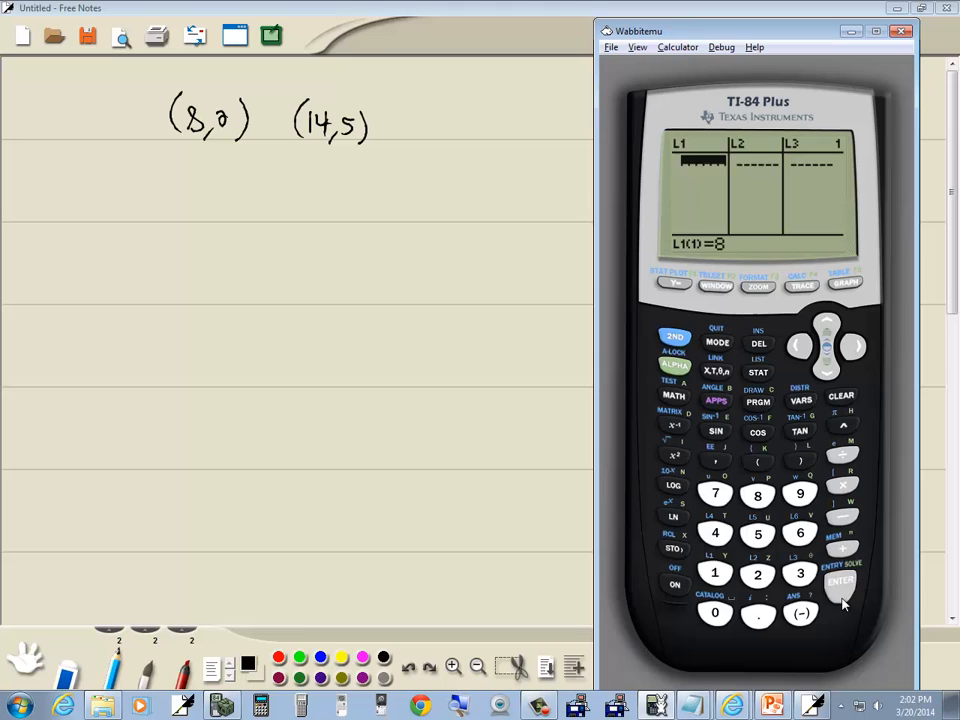
{"action": "left_click", "coordinate": [840, 584]}
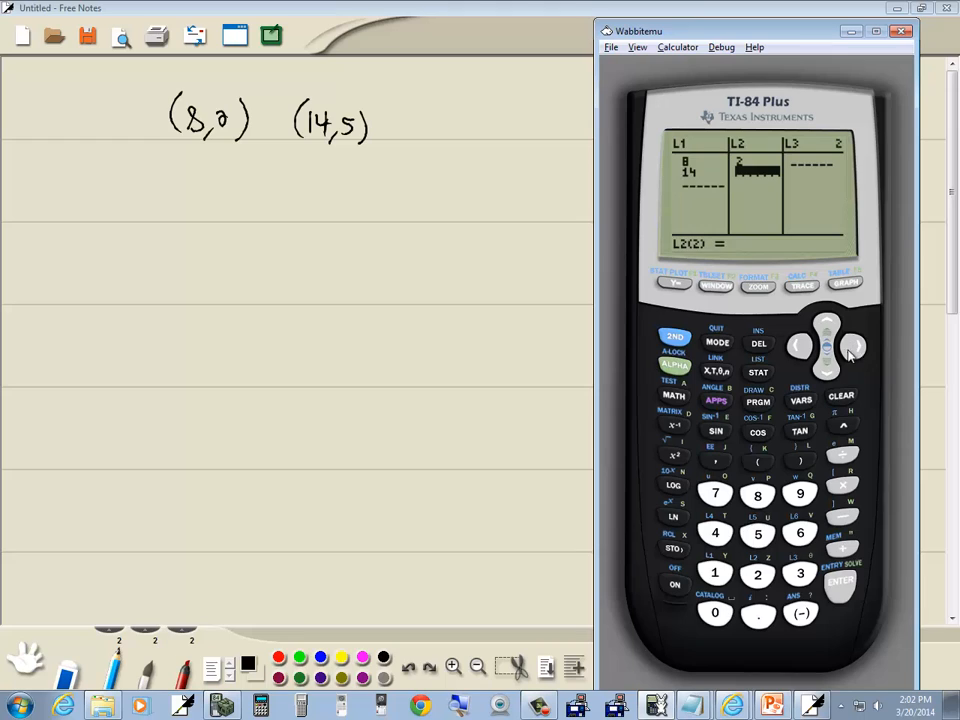
{"action": "left_click", "coordinate": [756, 532]}
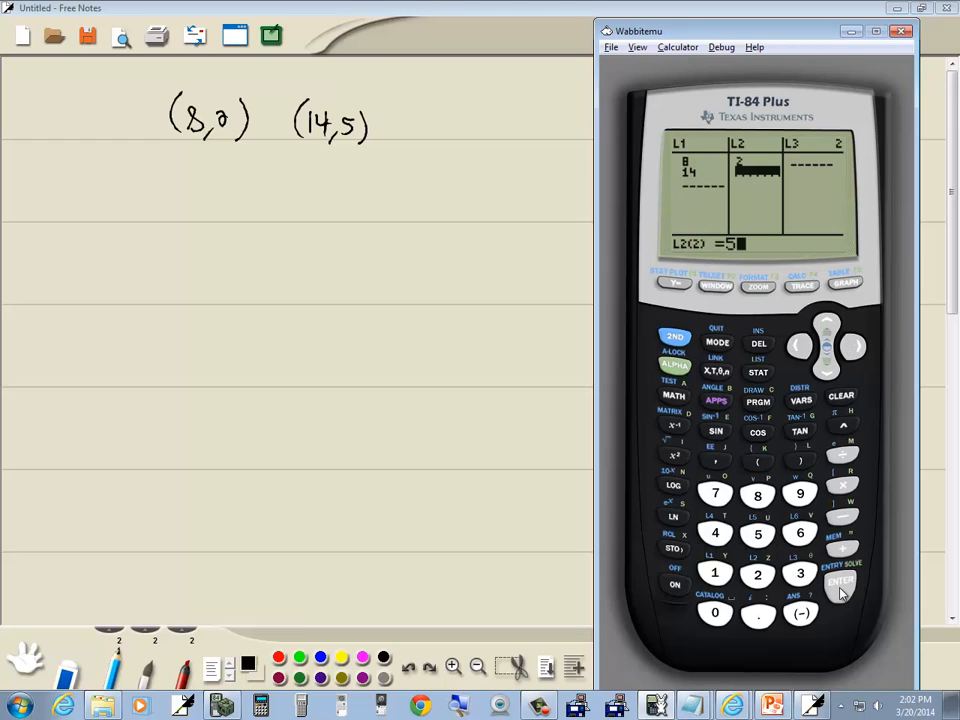
{"action": "left_click", "coordinate": [840, 584]}
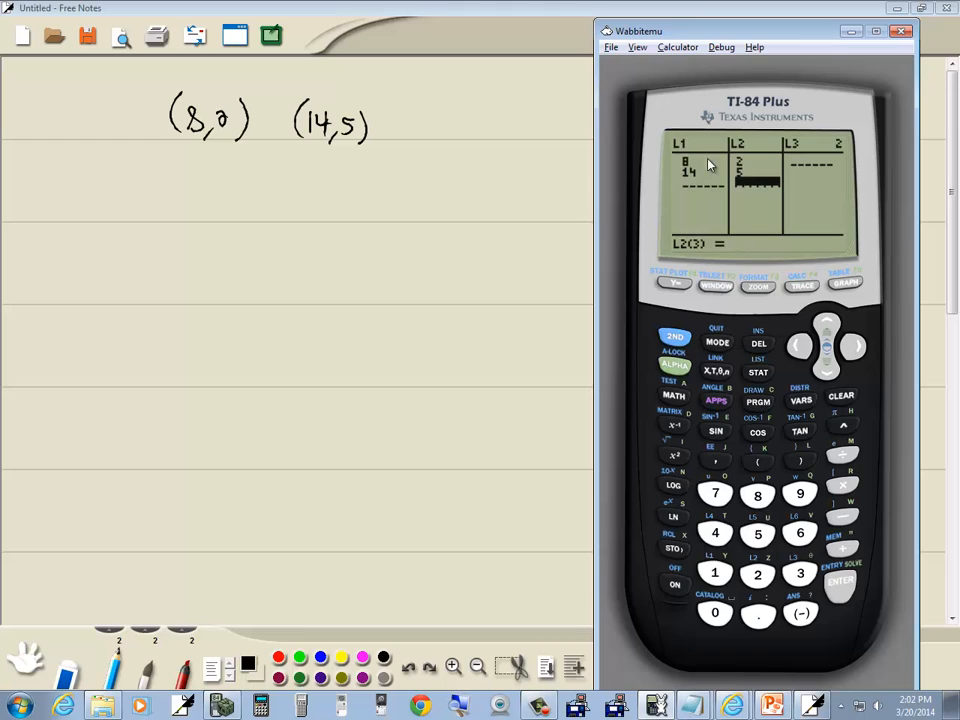
{"action": "mouse_move", "coordinate": [716, 336]}
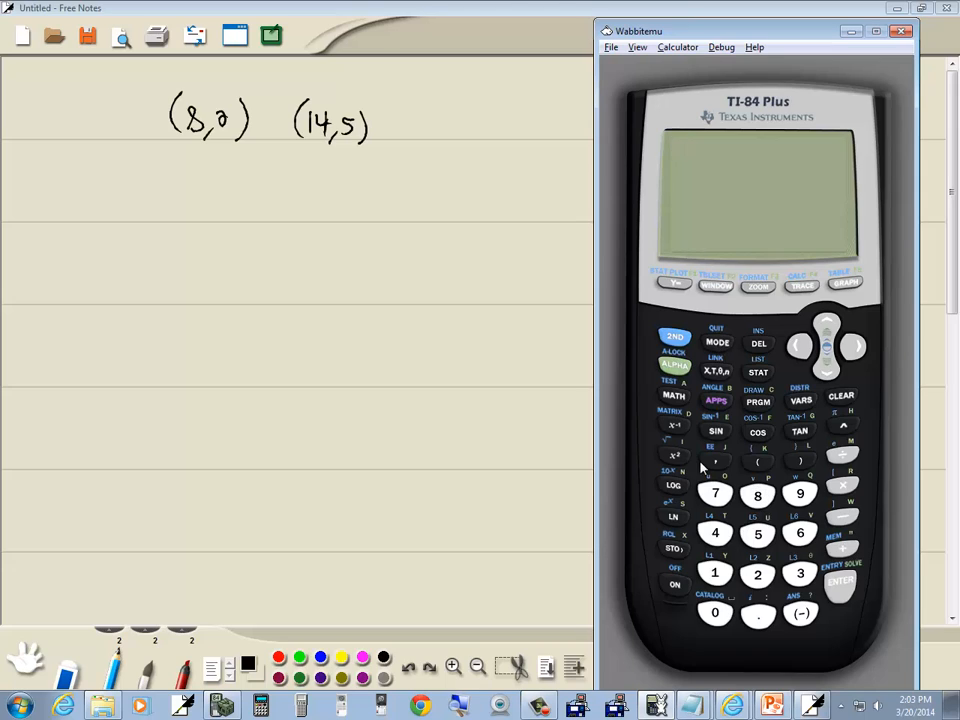
{"action": "mouse_move", "coordinate": [730, 428]}
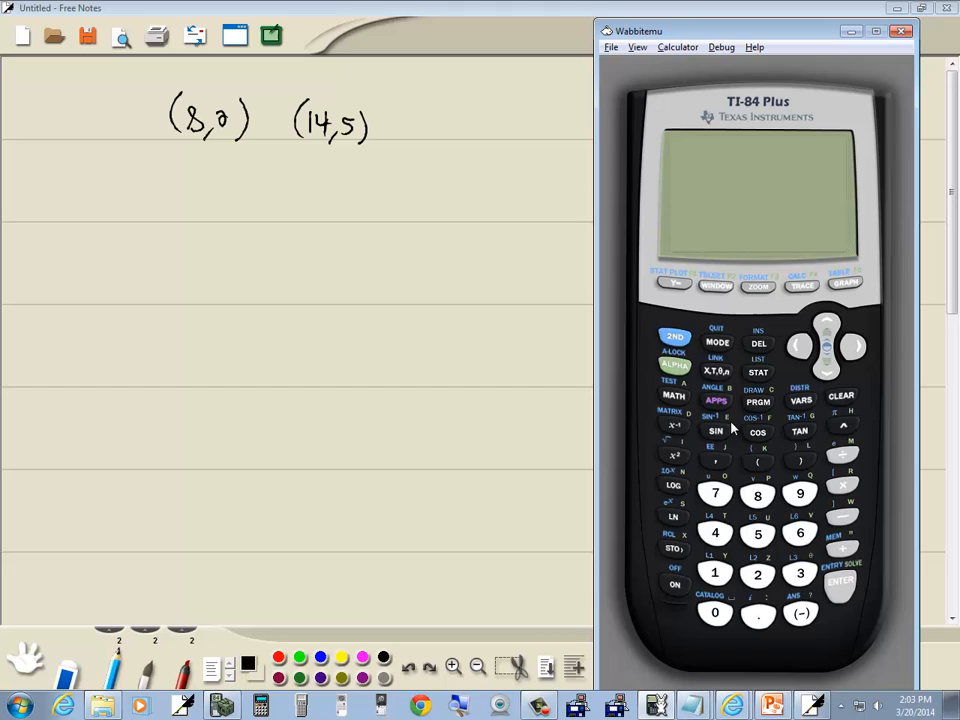
Run DiagnosticOn from the CATALOG so it returns Done, then clear the home screen
{"action": "left_click", "coordinate": [716, 572]}
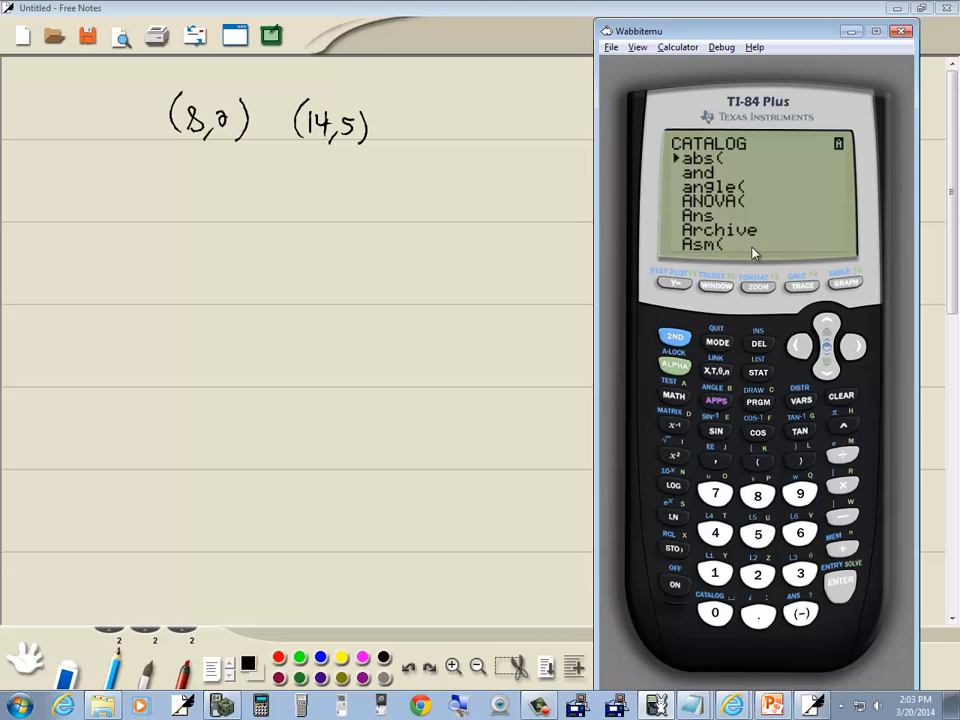
{"action": "mouse_move", "coordinate": [740, 256]}
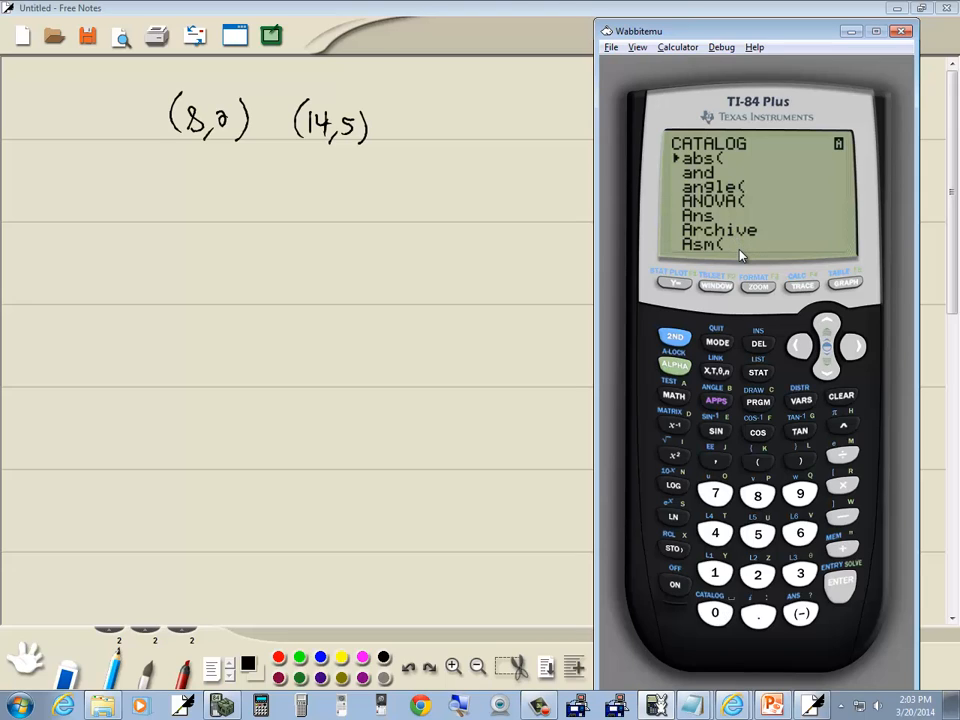
{"action": "mouse_move", "coordinate": [830, 370]}
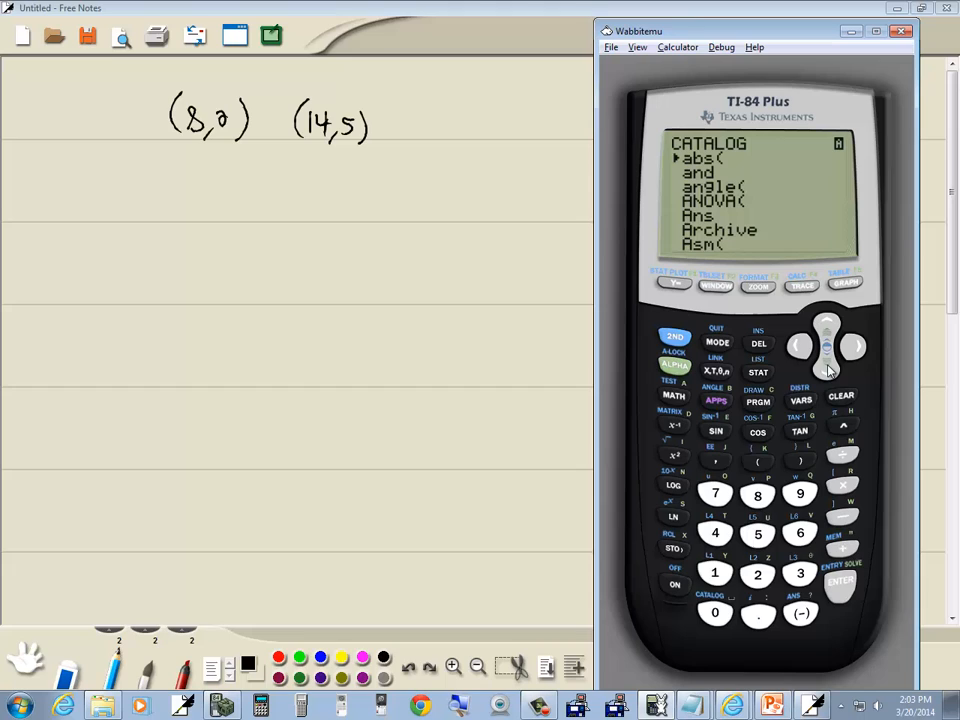
{"action": "mouse_move", "coordinate": [830, 378]}
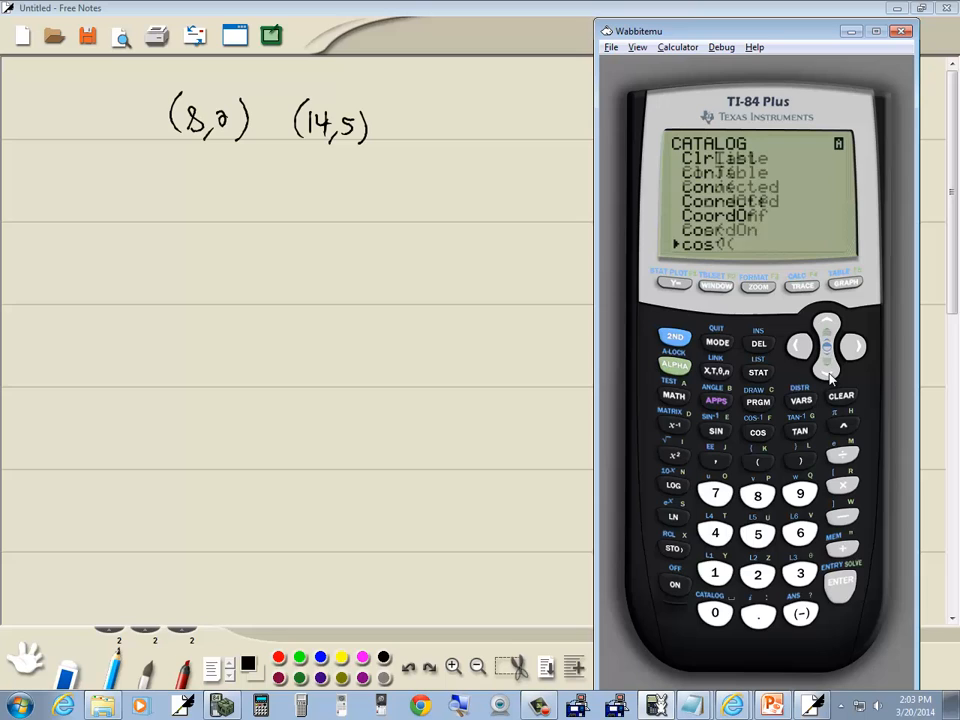
{"action": "left_click", "coordinate": [824, 362]}
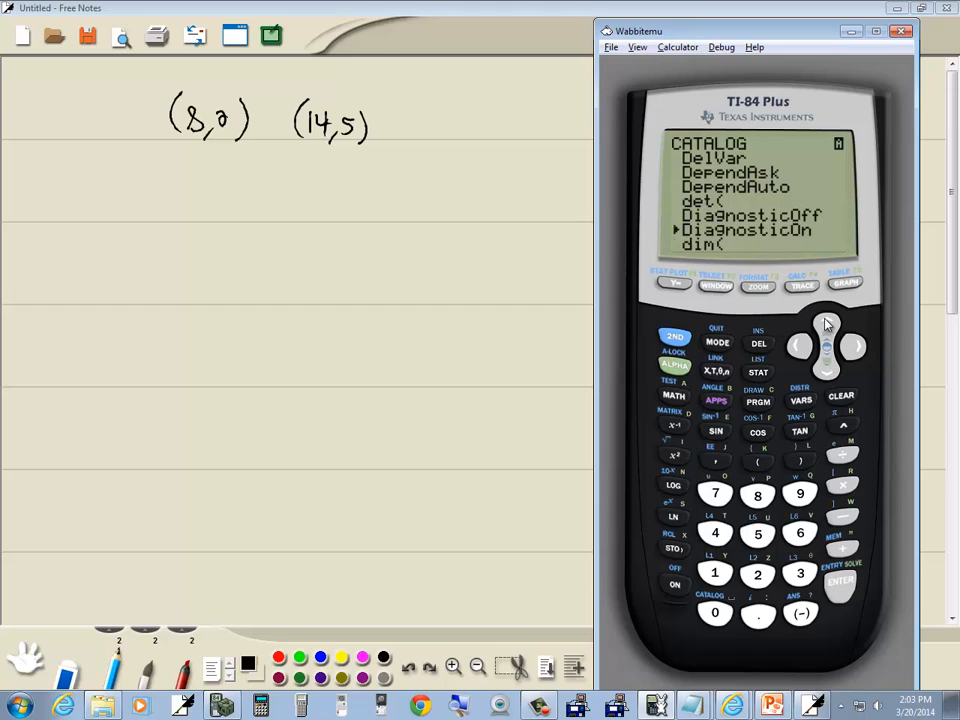
{"action": "mouse_move", "coordinate": [768, 308]}
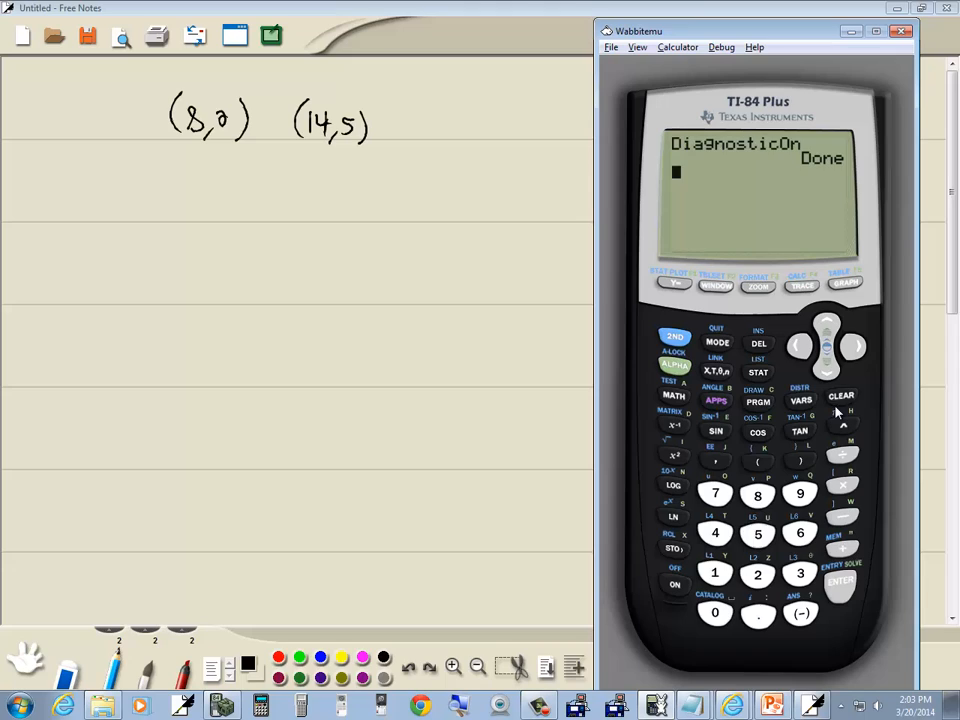
{"action": "left_click", "coordinate": [840, 396]}
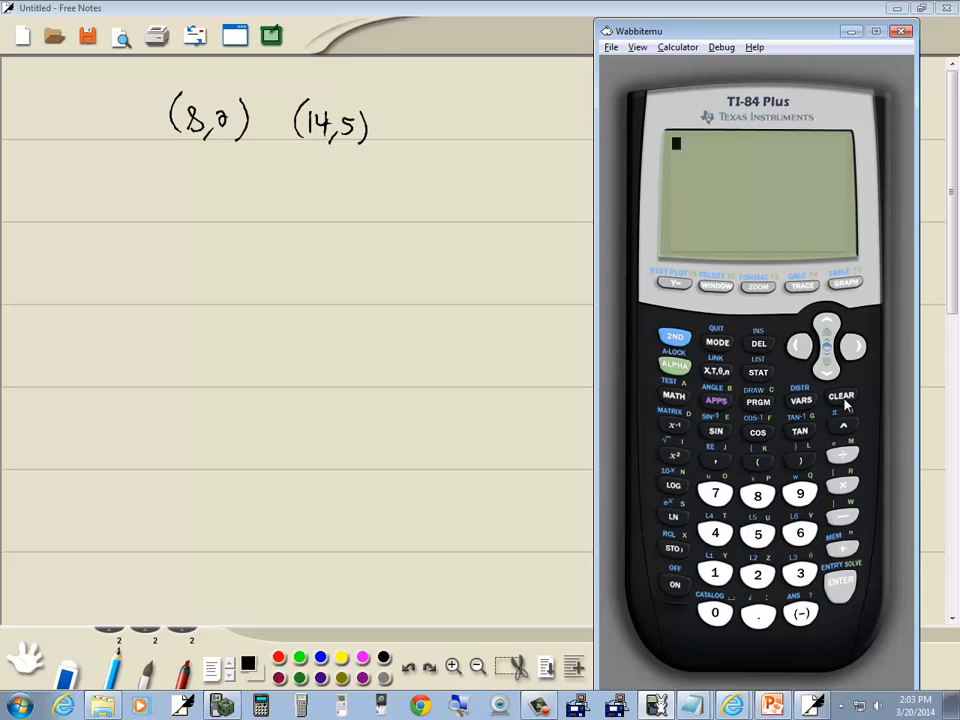
{"action": "mouse_move", "coordinate": [810, 292]}
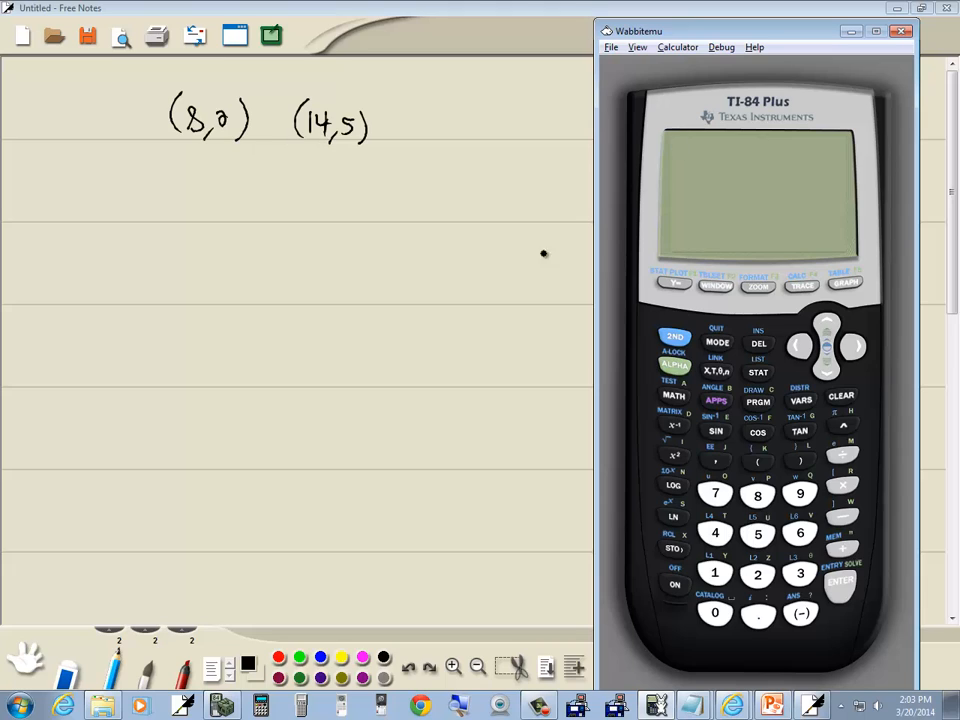
Run LinReg(ax+b) from STAT CALC, giving a=.5, b=-2, r²=1, r=1
{"action": "left_click", "coordinate": [758, 372]}
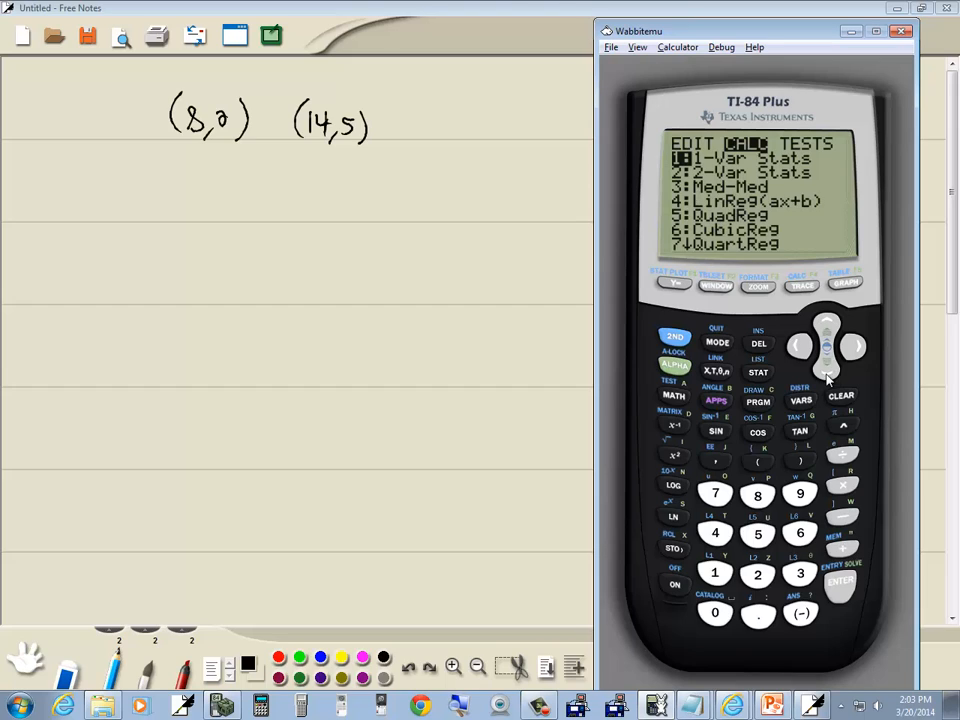
{"action": "left_click", "coordinate": [828, 360]}
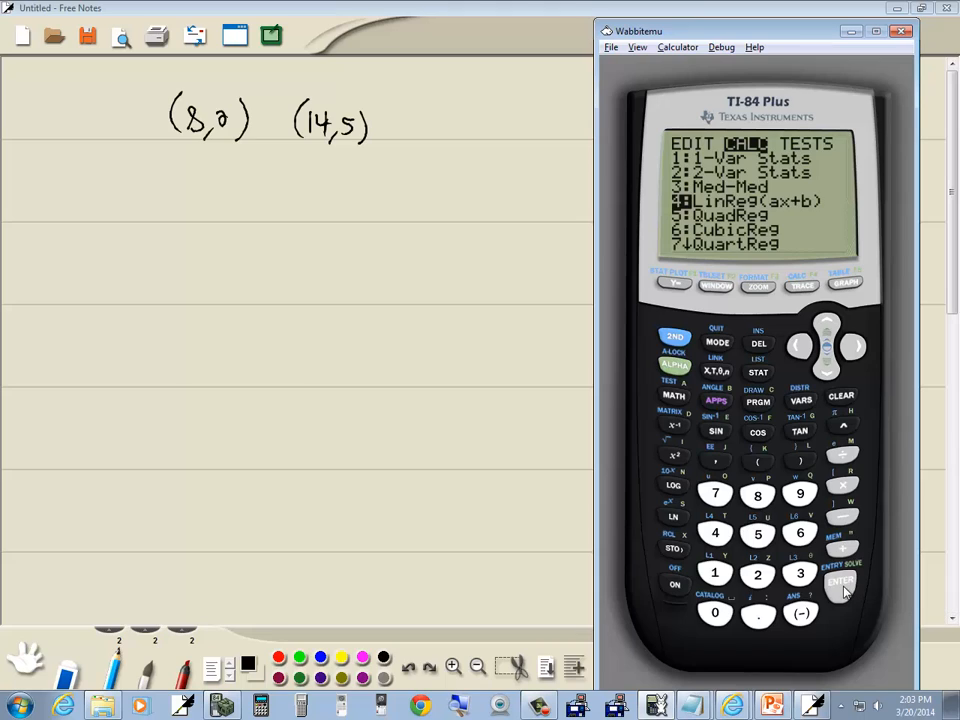
{"action": "left_click", "coordinate": [840, 582]}
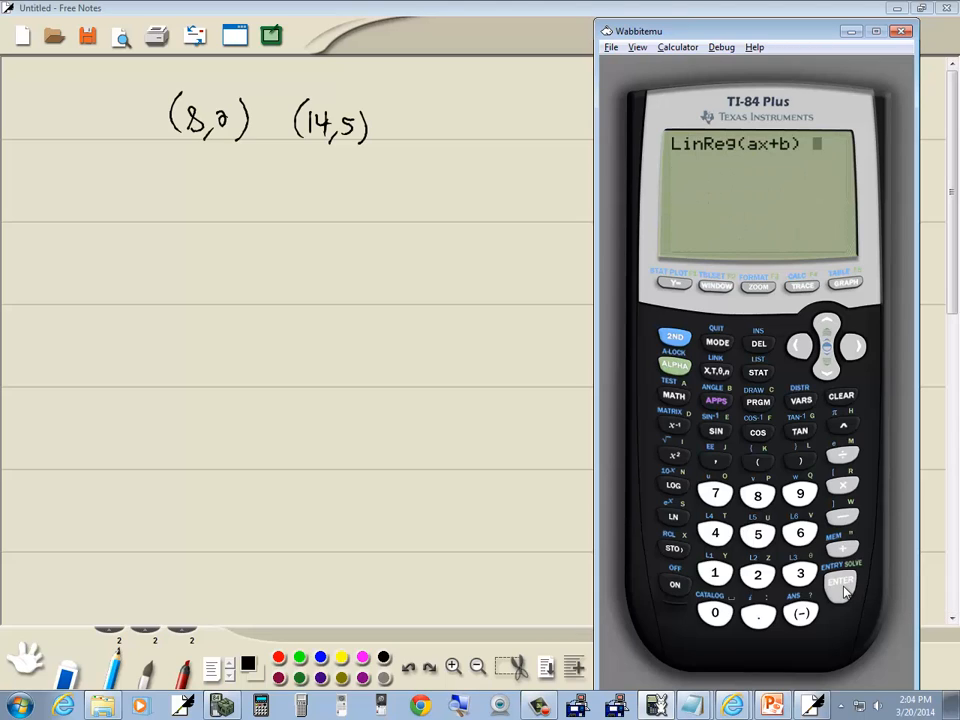
{"action": "left_click", "coordinate": [840, 584]}
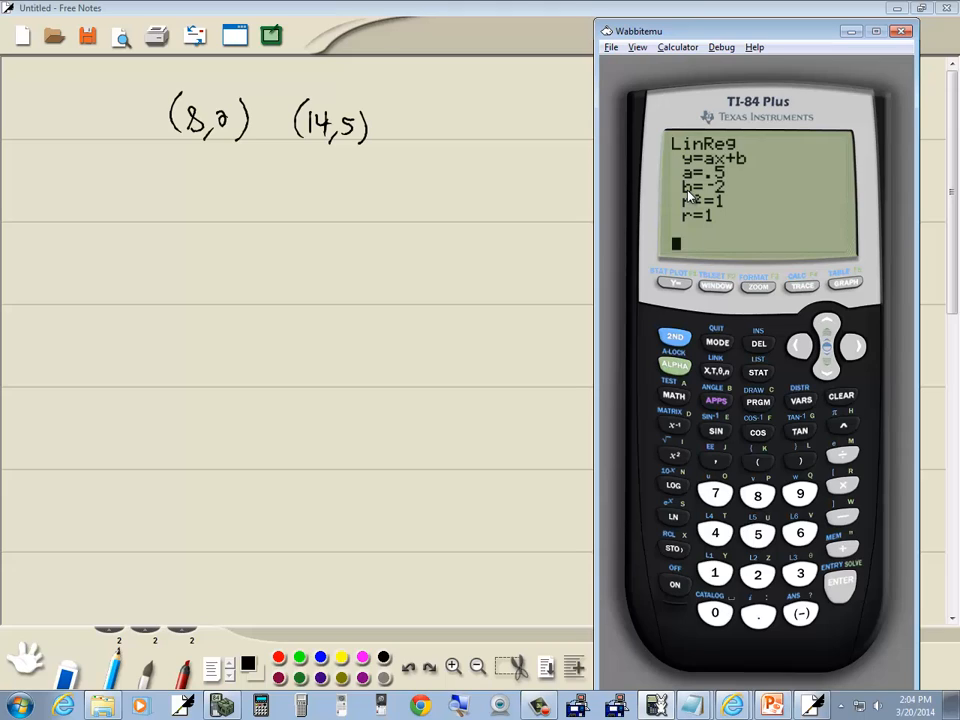
{"action": "left_click", "coordinate": [162, 188]}
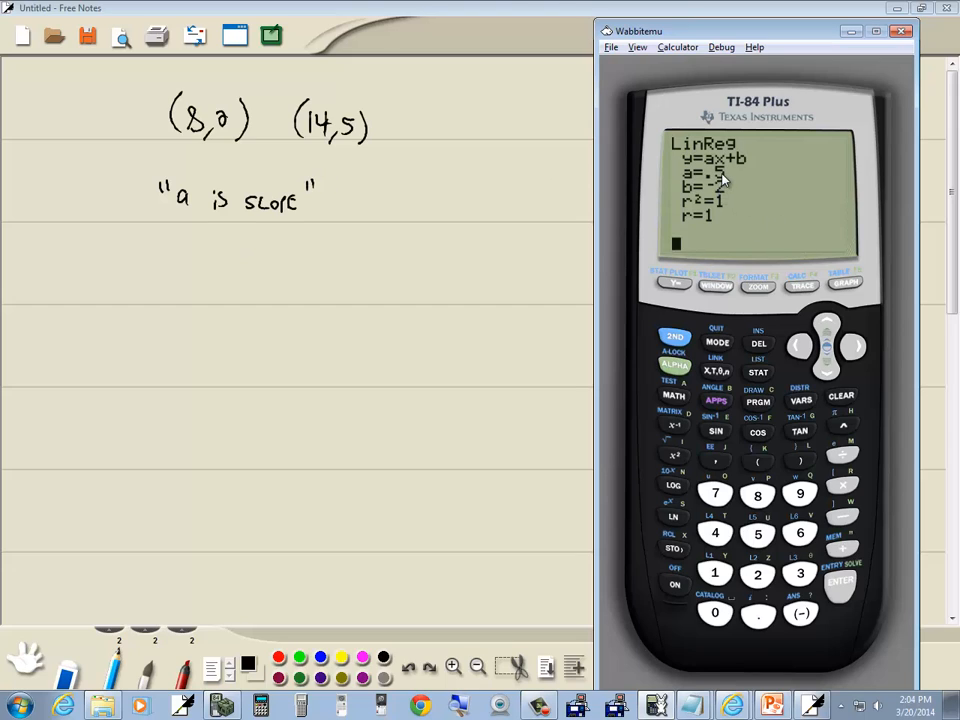
{"action": "mouse_move", "coordinate": [818, 368]}
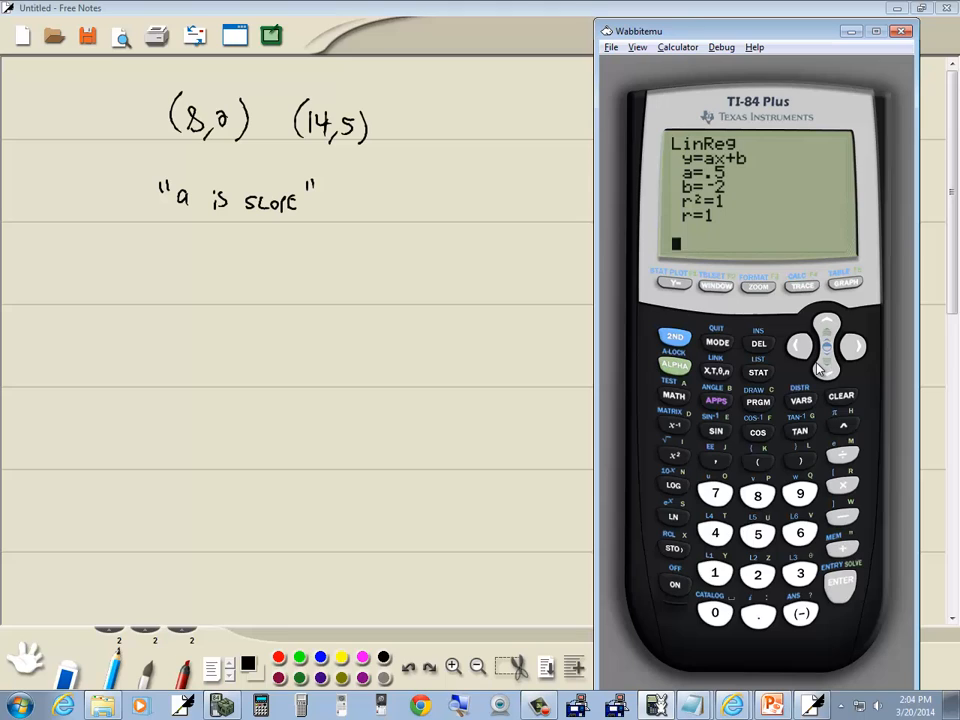
Recall the slope a from VARS Statistics EQ, convert it to 1/2 with ▸Frac, and write m = 1/2 in the notes
{"action": "left_click", "coordinate": [800, 400]}
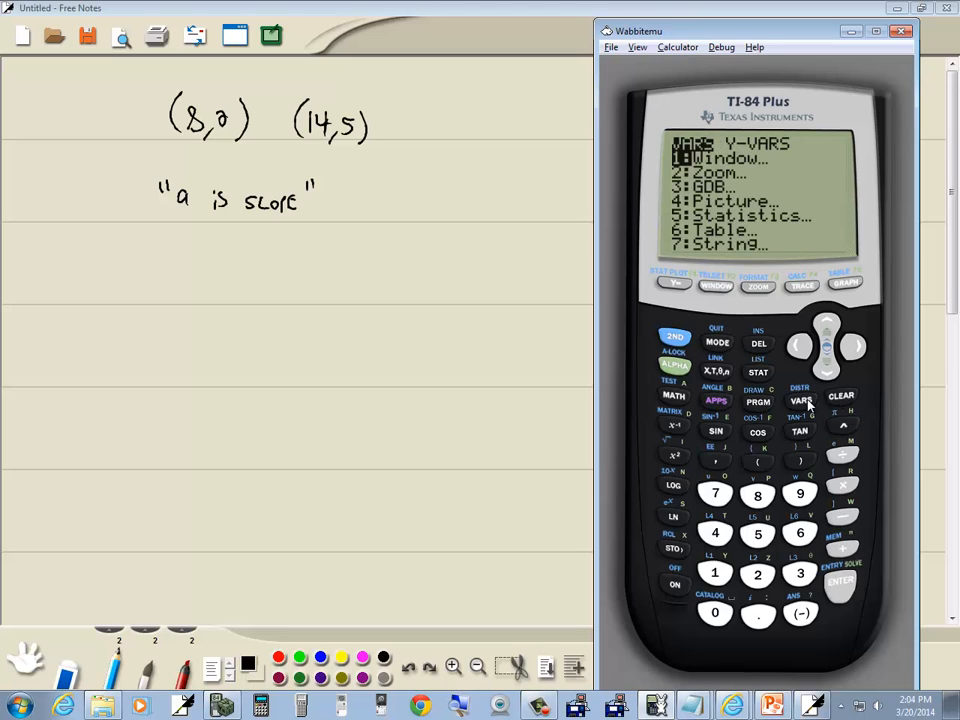
{"action": "mouse_move", "coordinate": [868, 356]}
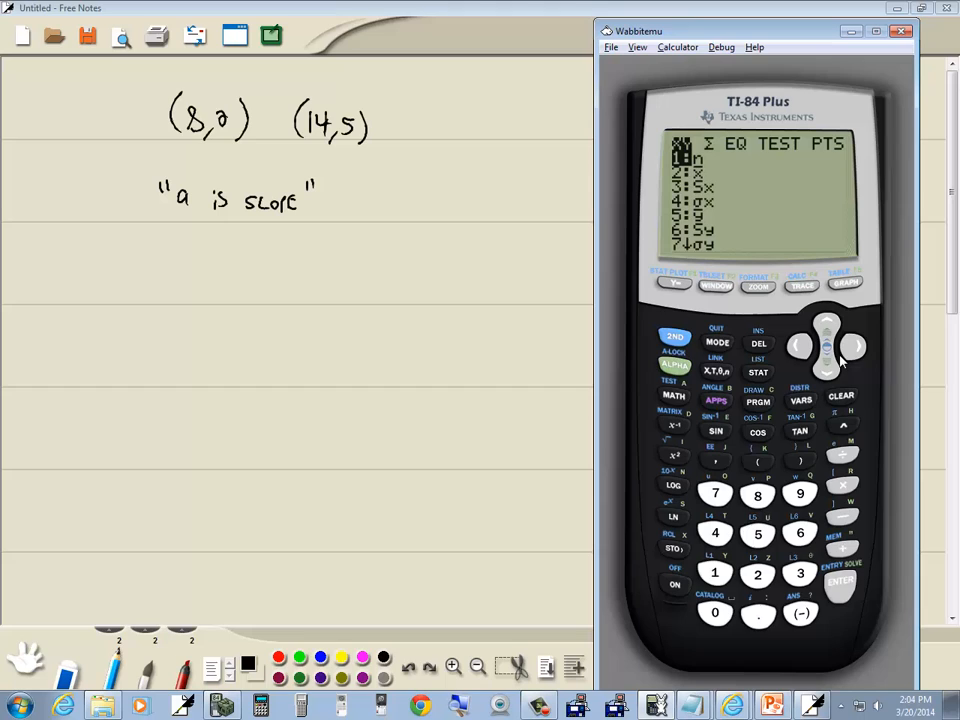
{"action": "left_click", "coordinate": [856, 344]}
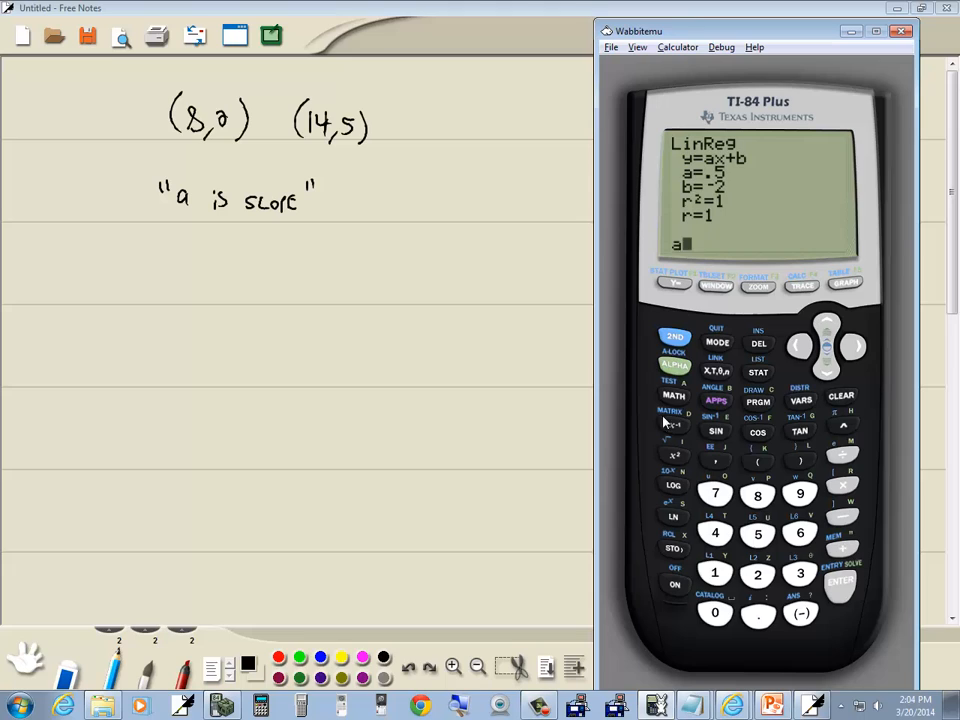
{"action": "left_click", "coordinate": [840, 584]}
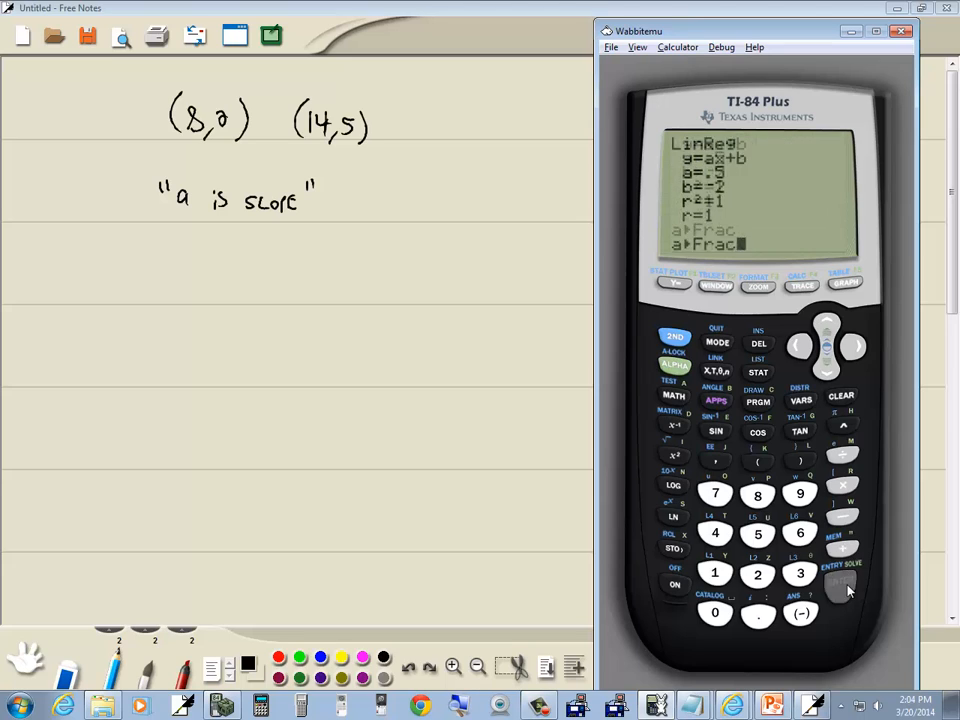
{"action": "left_click", "coordinate": [840, 584]}
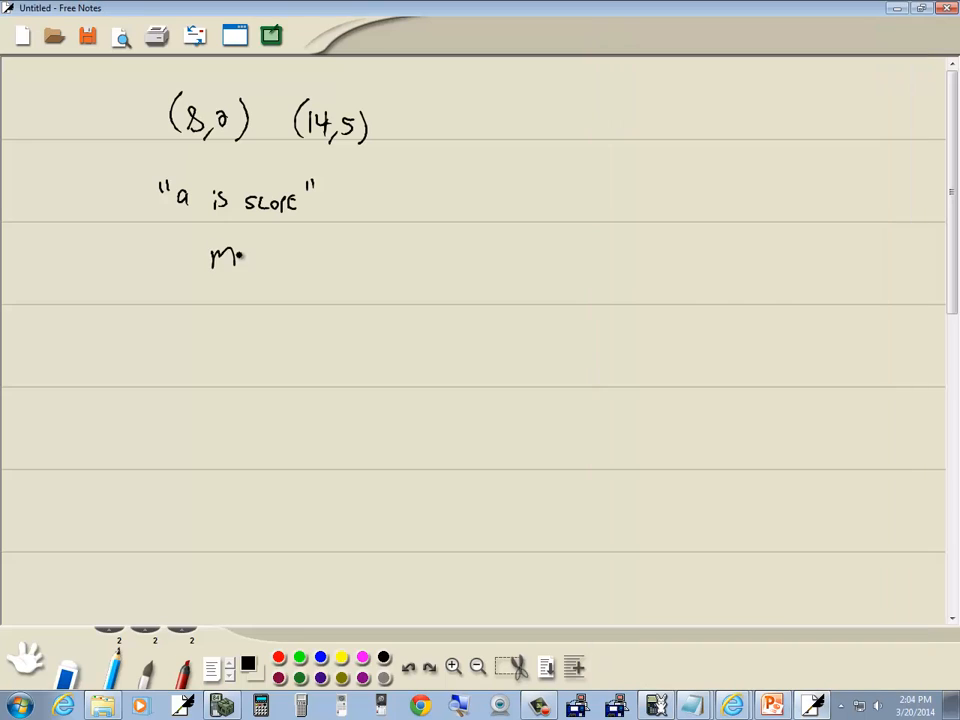
{"action": "left_click_drag", "start_coordinate": [240, 256], "coordinate": [284, 270]}
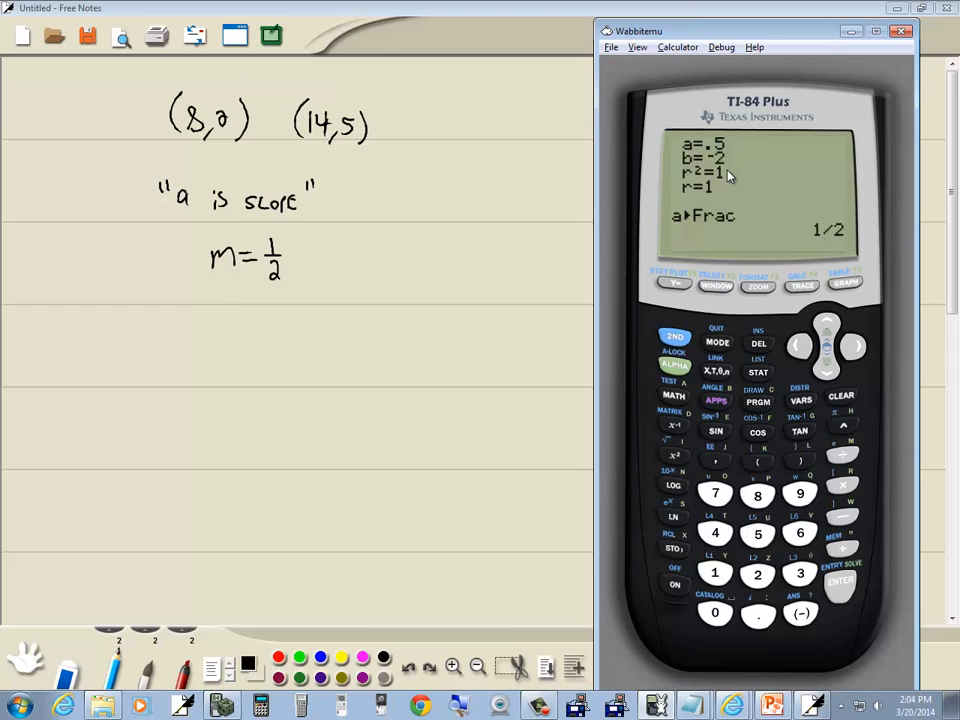
{"action": "mouse_move", "coordinate": [770, 176]}
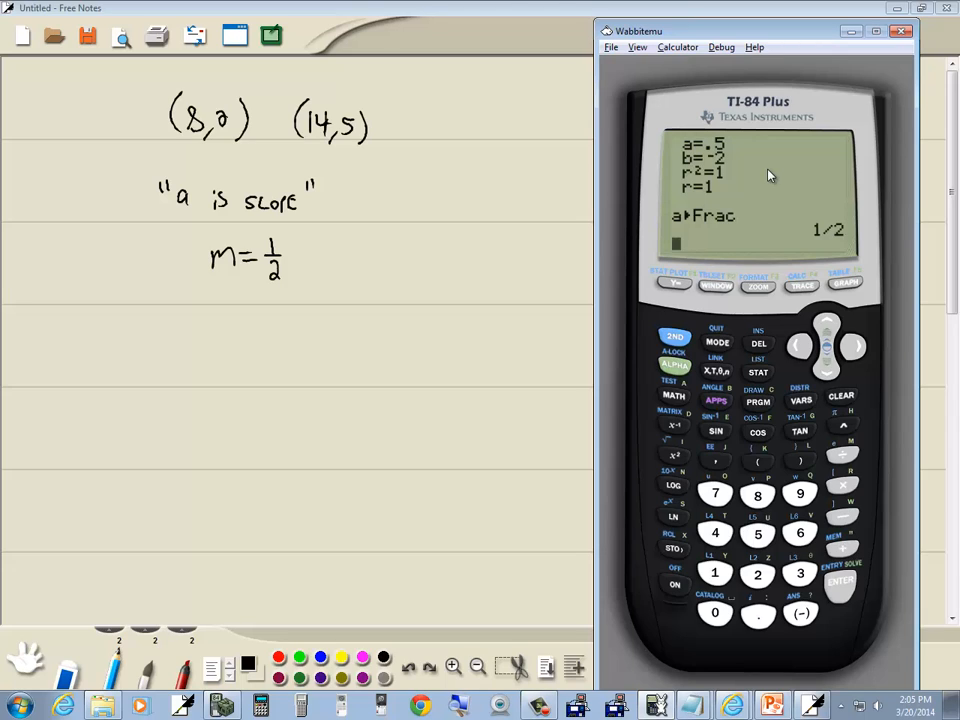
{"action": "mouse_move", "coordinate": [816, 228]}
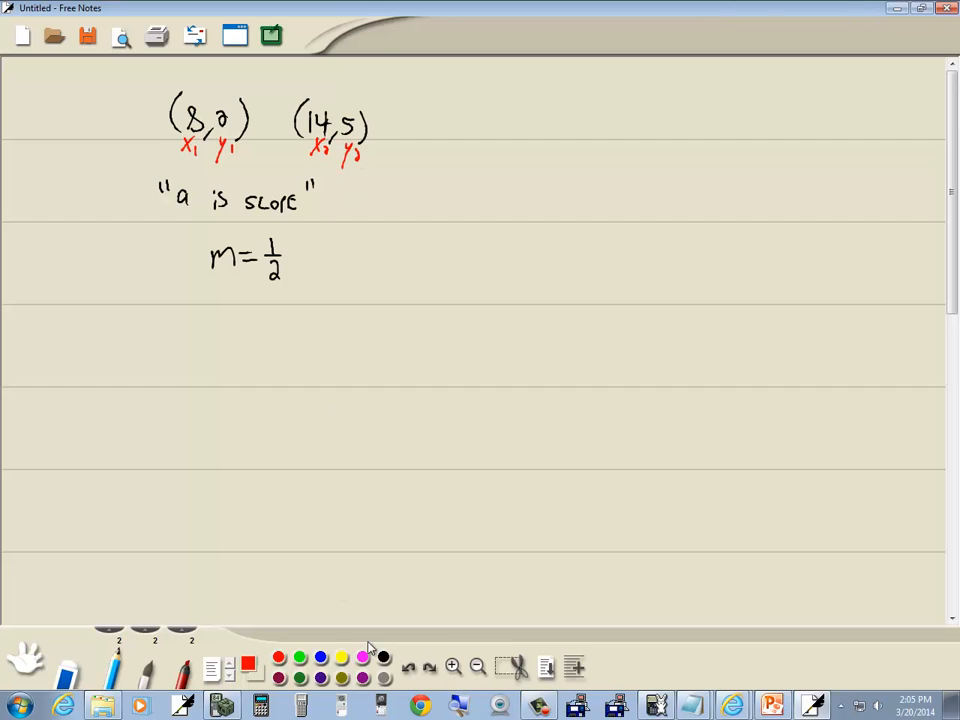
Write the slope formula m = (y2−y1)/(x2−x1) on the notes page
{"action": "left_click_drag", "start_coordinate": [544, 130], "coordinate": [570, 144]}
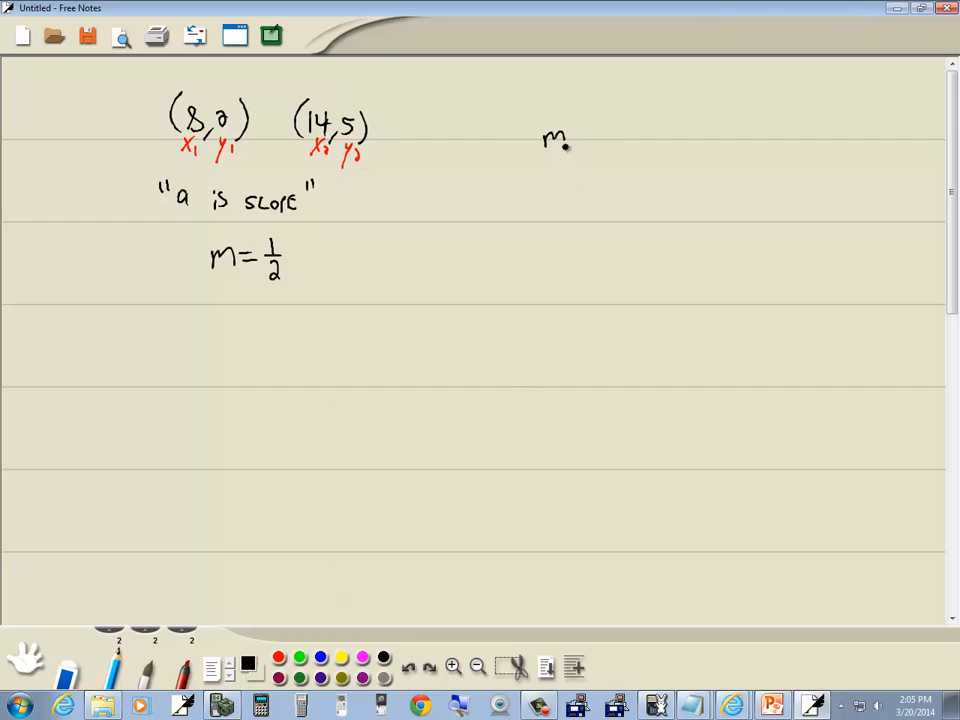
{"action": "left_click_drag", "start_coordinate": [540, 140], "coordinate": [620, 114]}
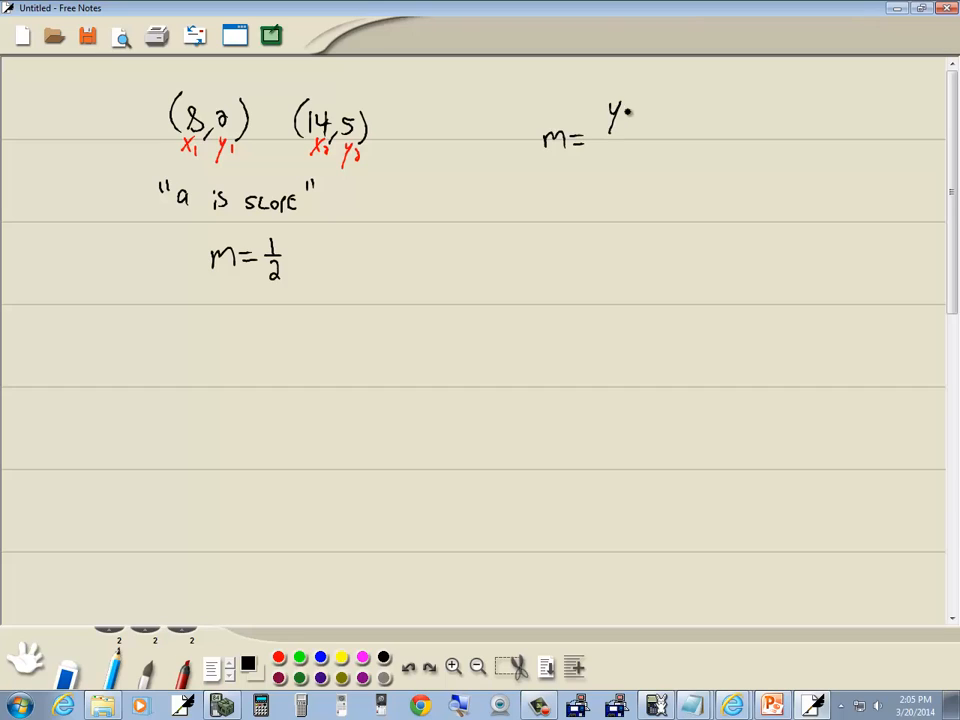
{"action": "left_click_drag", "start_coordinate": [620, 120], "coordinate": [676, 124]}
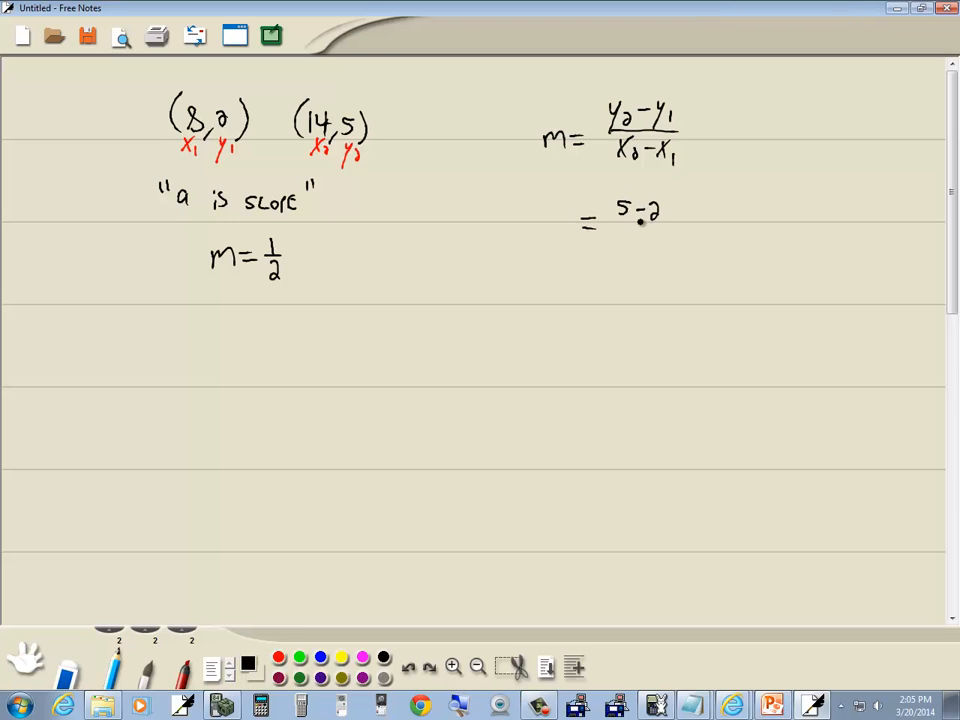
Substitute (5−2)/(14−8) into the formula and begin the simplified numerator 3
{"action": "left_click_drag", "start_coordinate": [584, 224], "coordinate": [670, 224]}
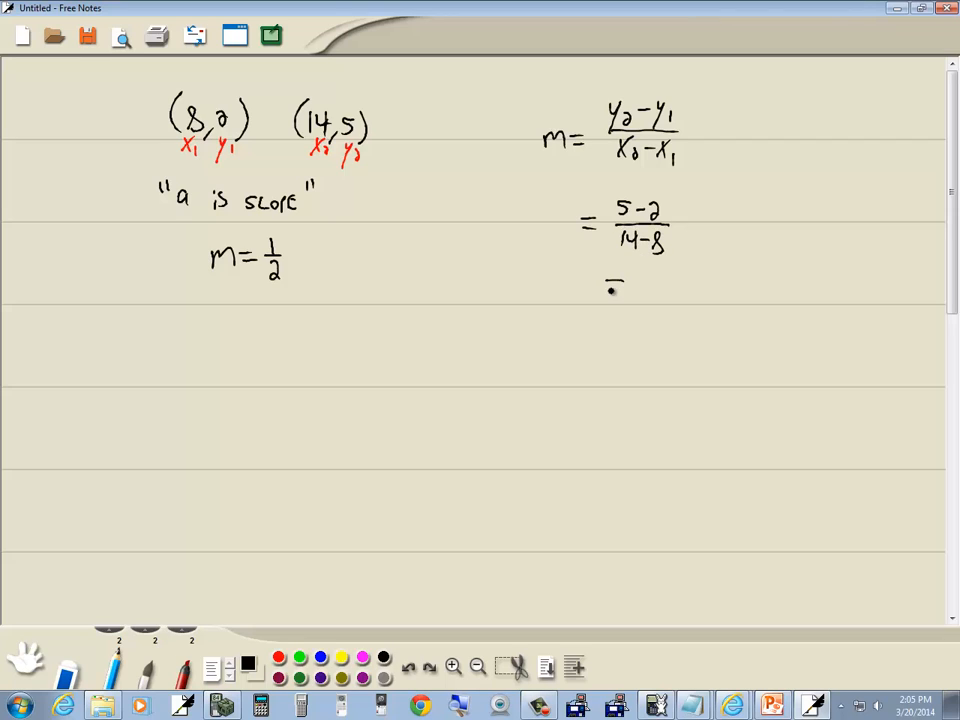
{"action": "left_click_drag", "start_coordinate": [616, 284], "coordinate": [664, 284]}
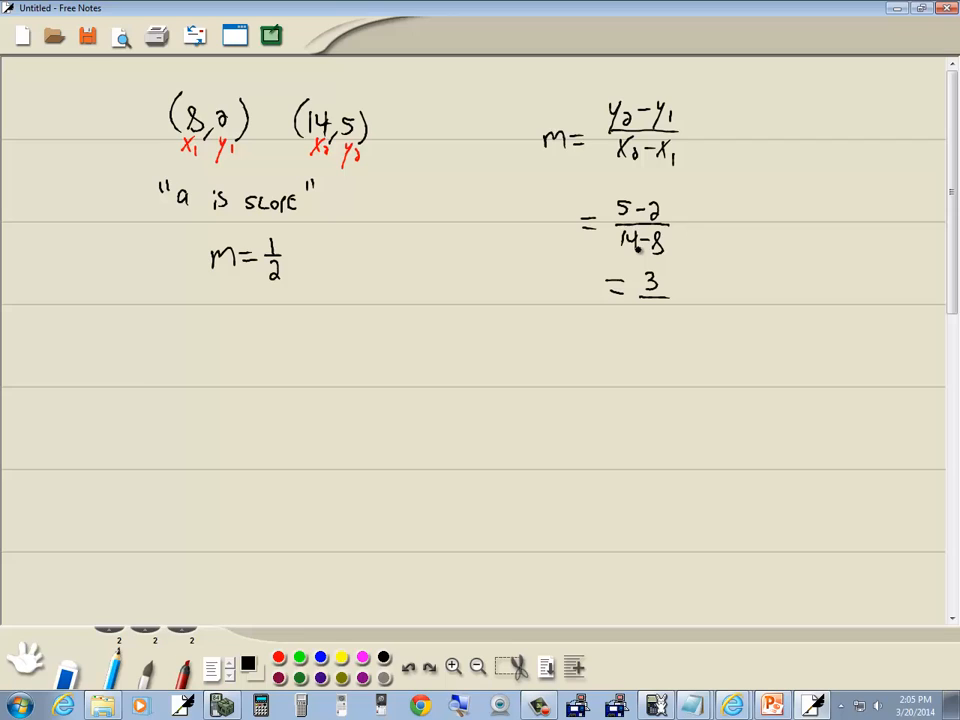